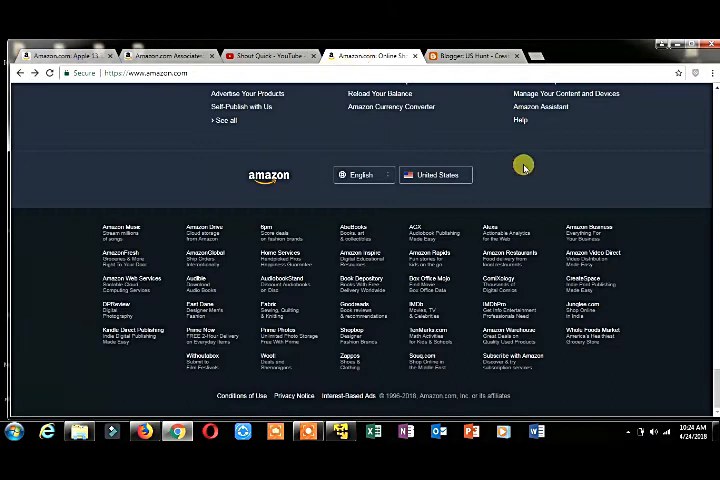
# Step: Reach the Amazon footer and go to the Amazon Associates affiliate program page
pyautogui.scroll(3)
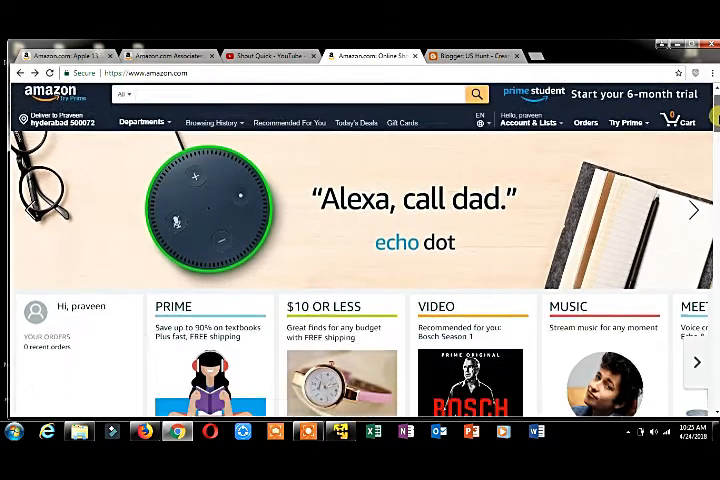
pyautogui.scroll(-3)
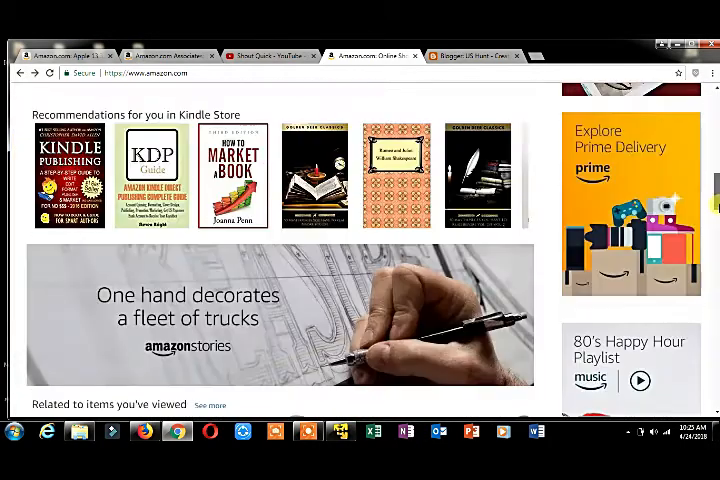
pyautogui.scroll(-3)
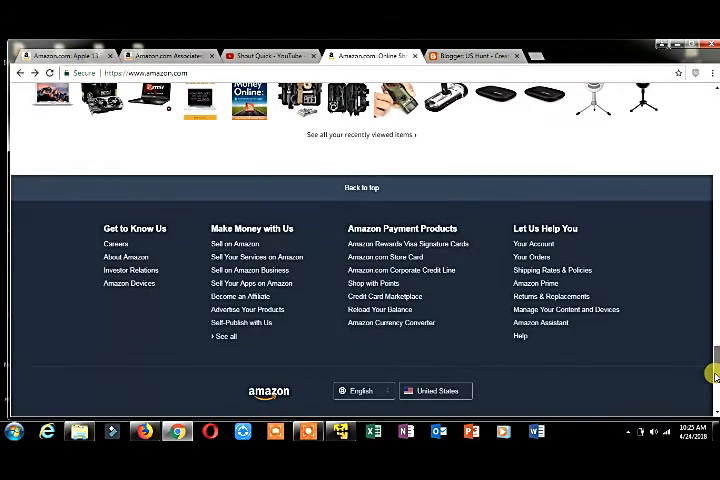
pyautogui.scroll(-3)
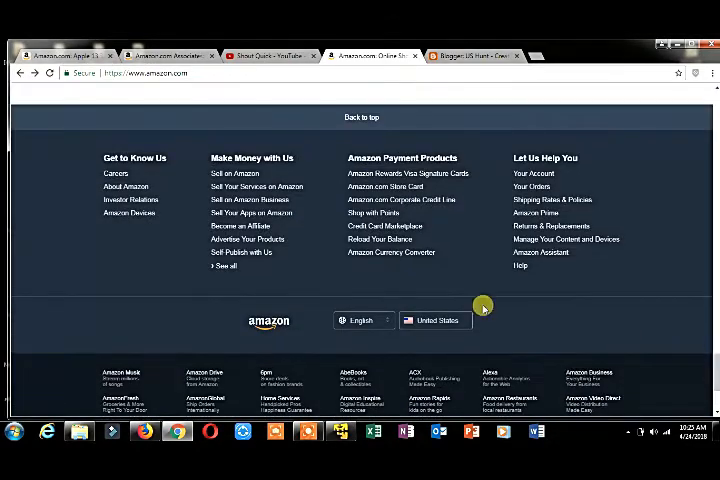
pyautogui.moveTo(298, 156)
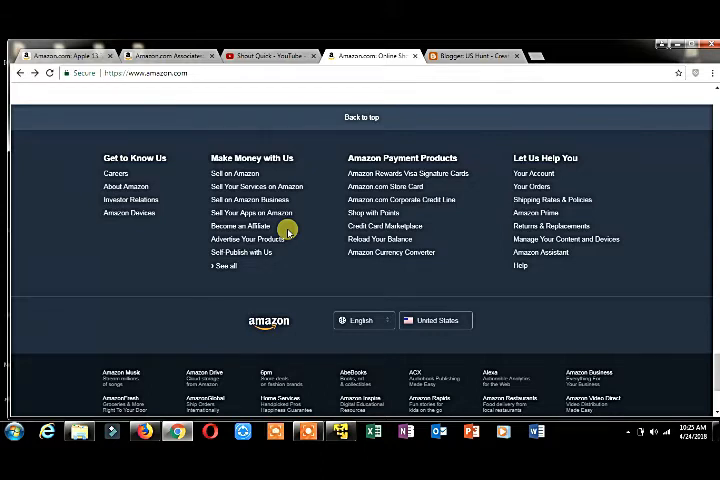
pyautogui.moveTo(232, 226)
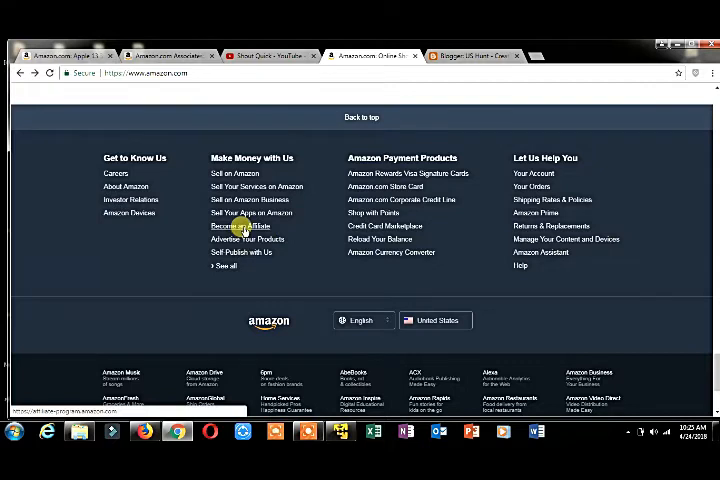
pyautogui.click(240, 226)
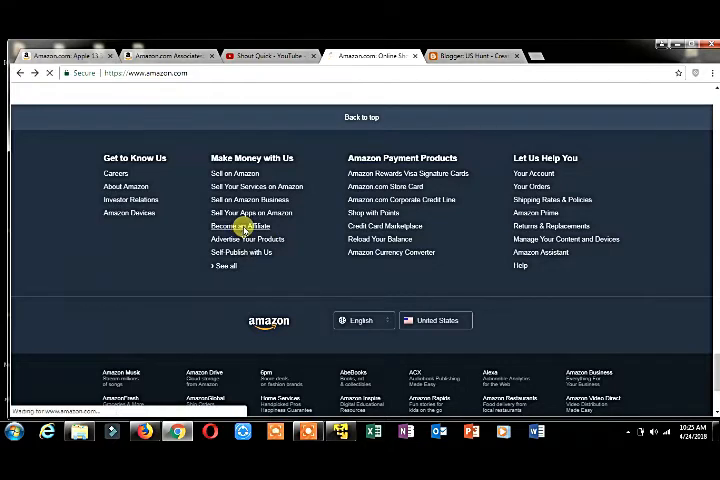
pyautogui.click(238, 224)
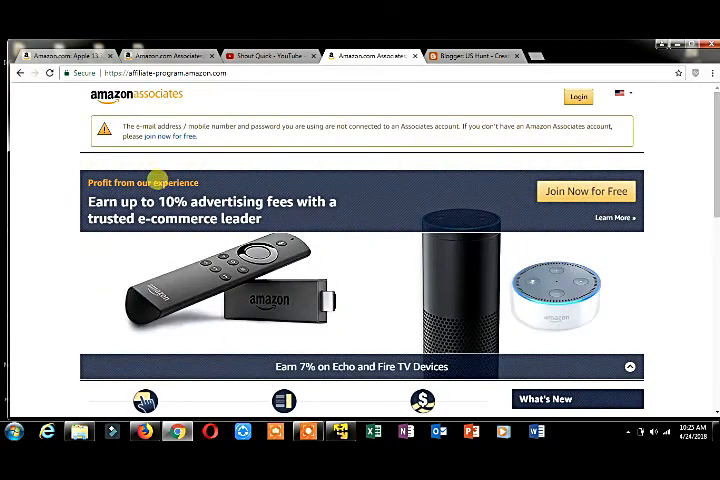
# Step: Scroll through the Amazon Associates landing page offering up to 10% advertising fees
pyautogui.scroll(-3)
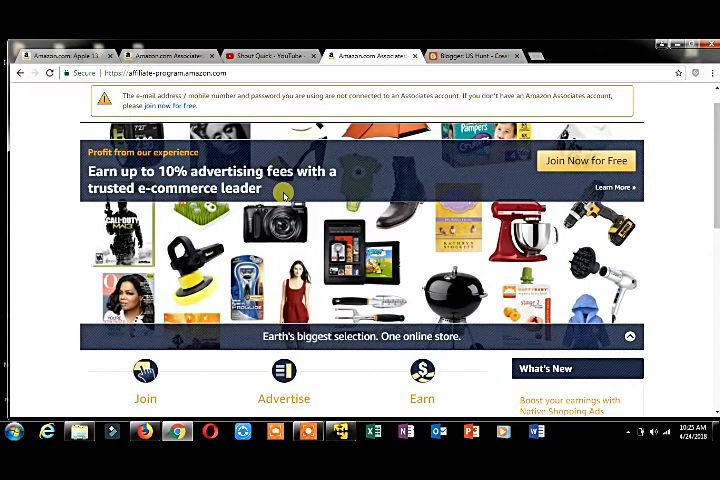
pyautogui.scroll(-3)
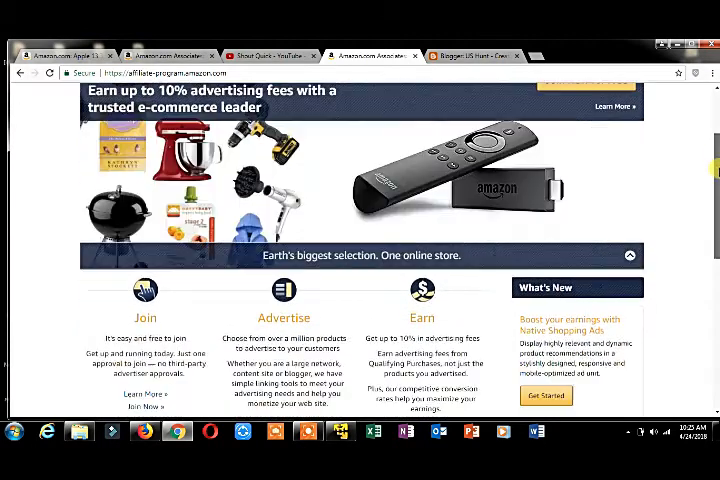
pyautogui.scroll(-3)
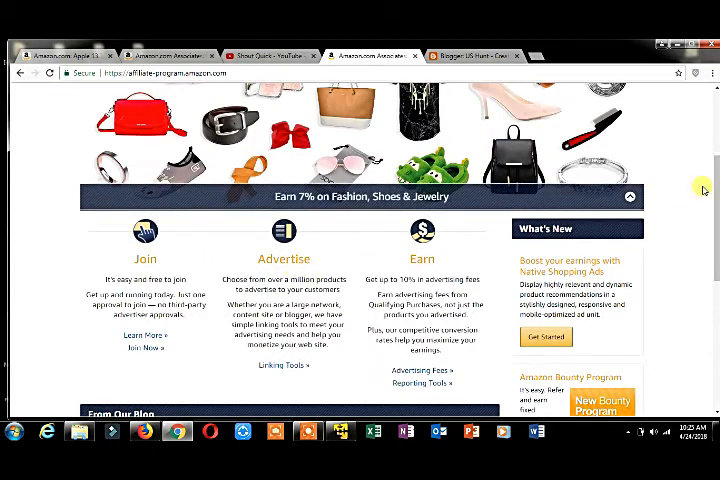
pyautogui.scroll(3)
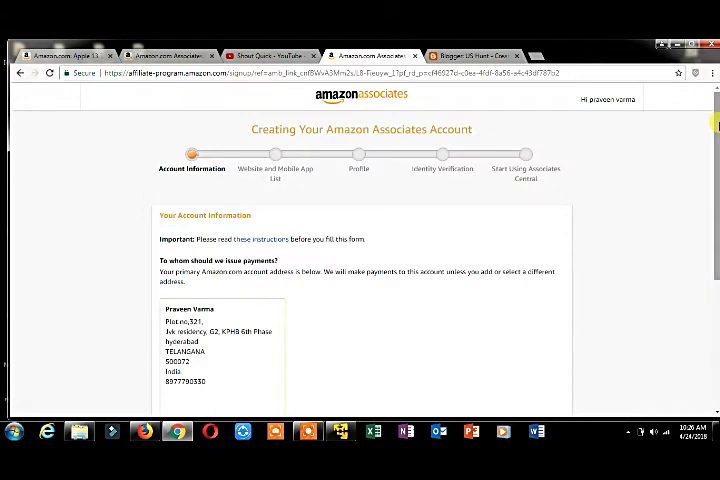
# Step: Review the payee address and keep 'The payee listed above' as main contact
pyautogui.scroll(-3)
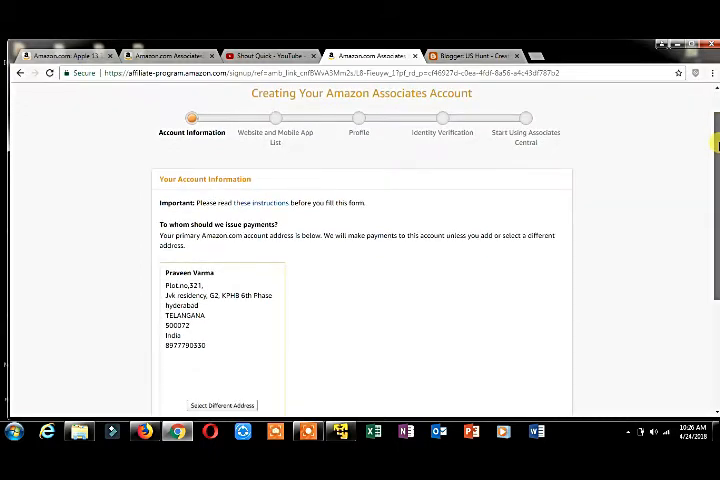
pyautogui.scroll(-3)
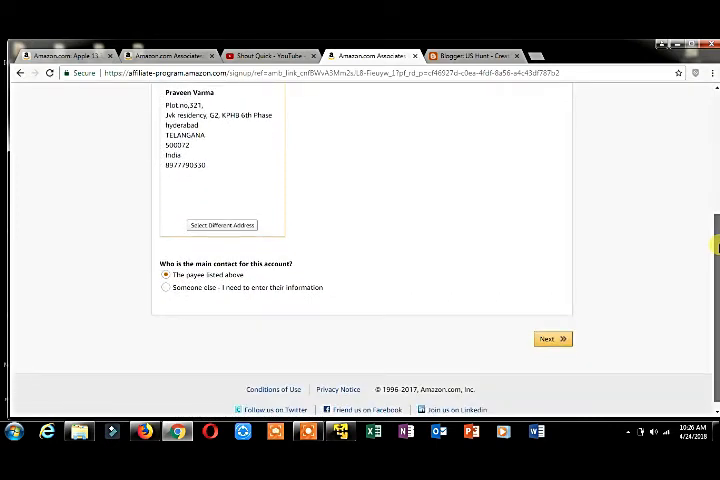
pyautogui.scroll(3)
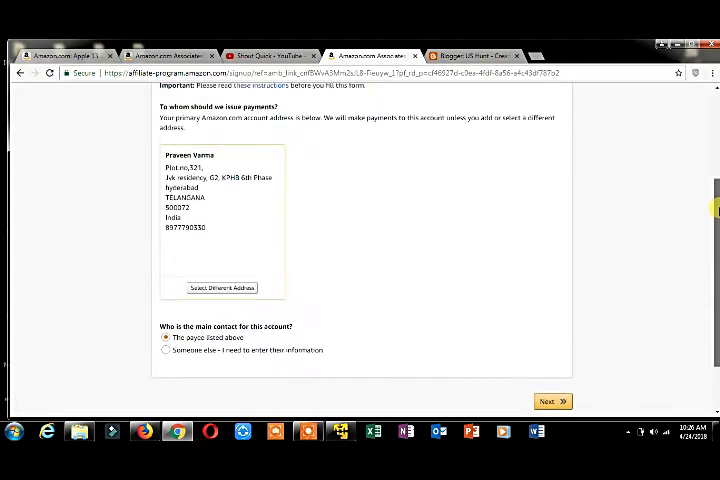
pyautogui.scroll(3)
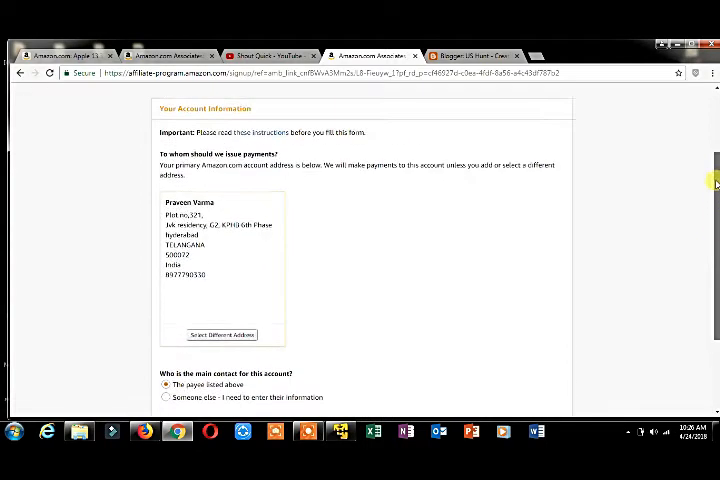
pyautogui.scroll(3)
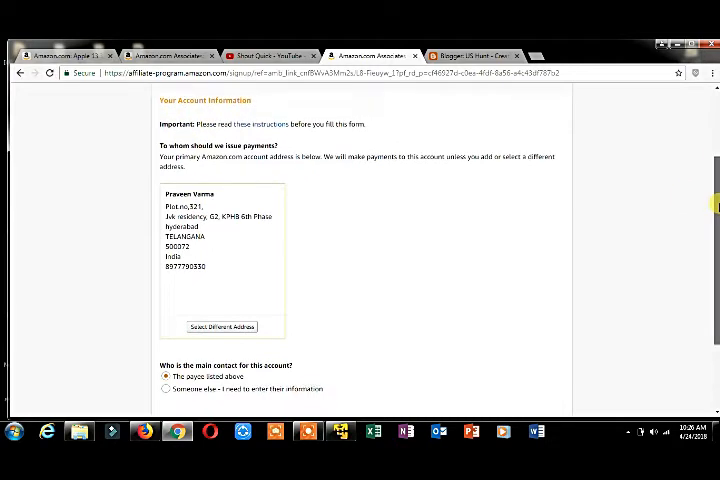
pyautogui.scroll(-3)
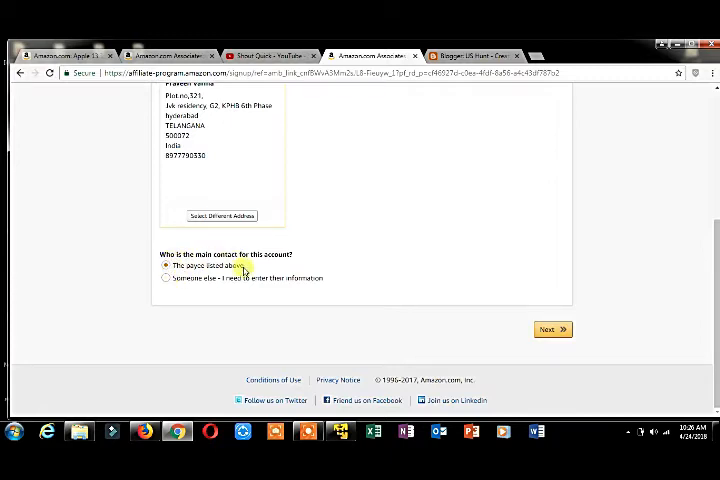
pyautogui.moveTo(392, 336)
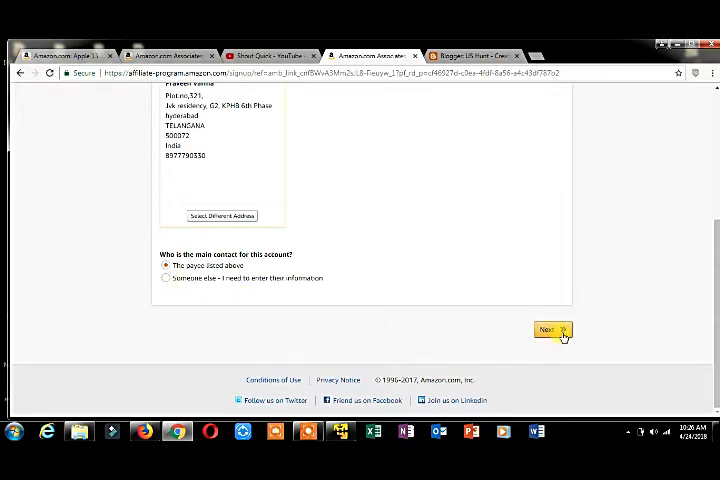
pyautogui.click(548, 330)
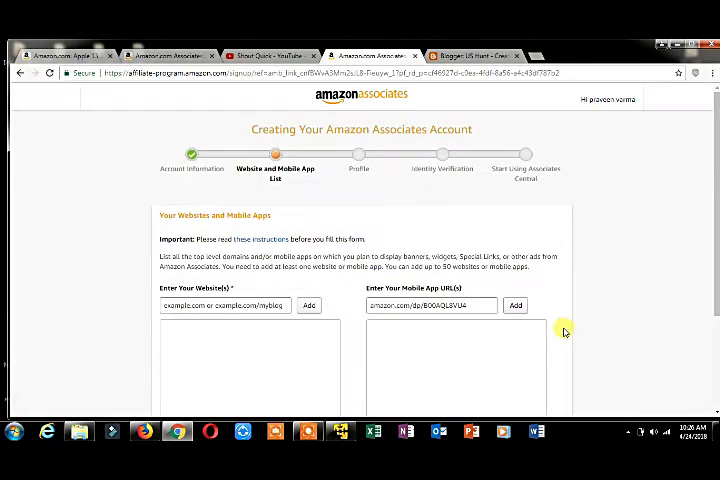
pyautogui.moveTo(244, 330)
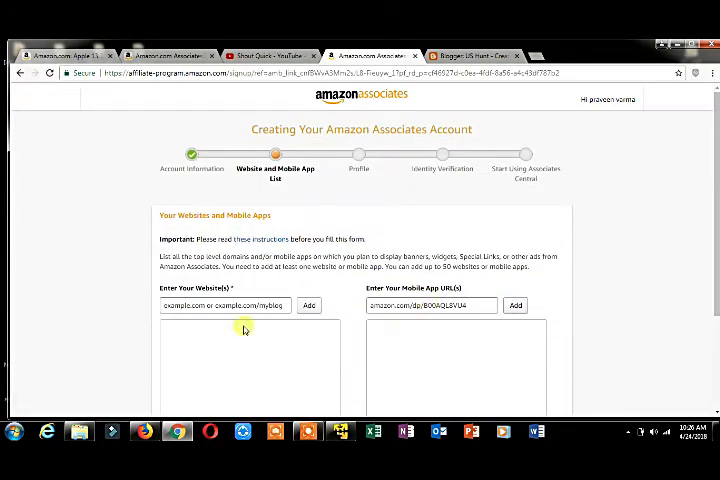
pyautogui.click(224, 304)
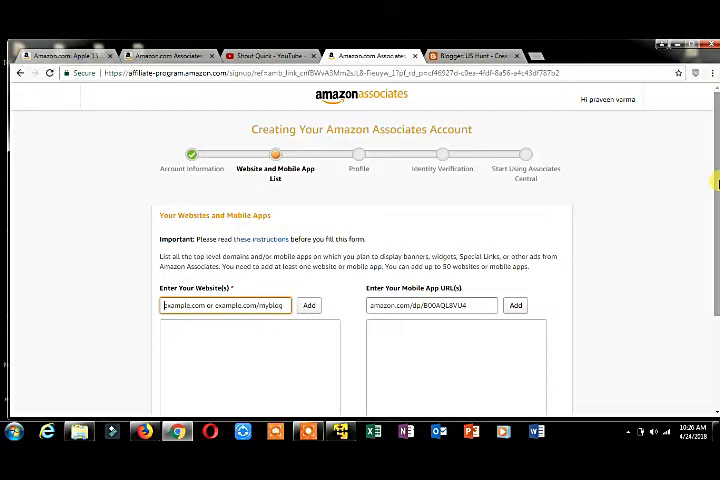
pyautogui.scroll(-3)
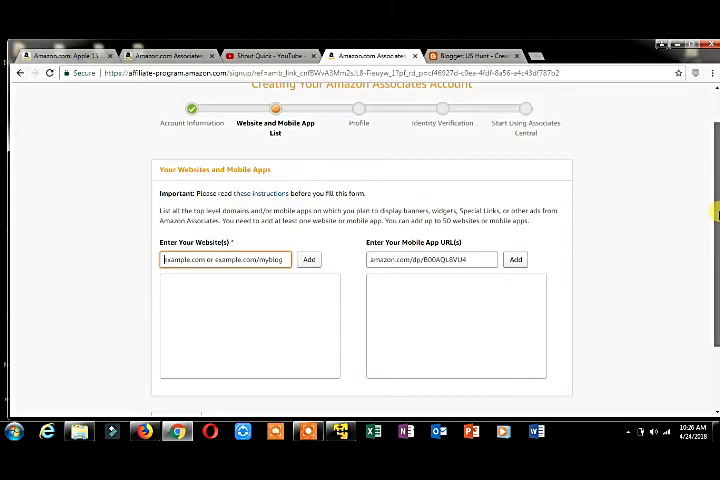
pyautogui.scroll(-3)
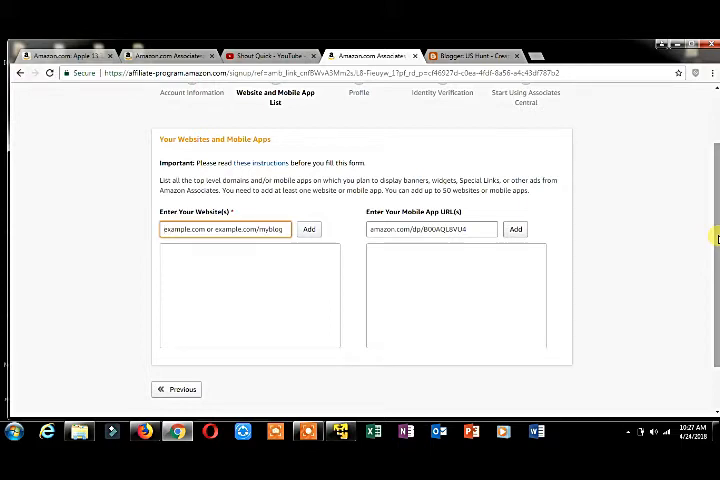
pyautogui.write('www.couponsjosh')
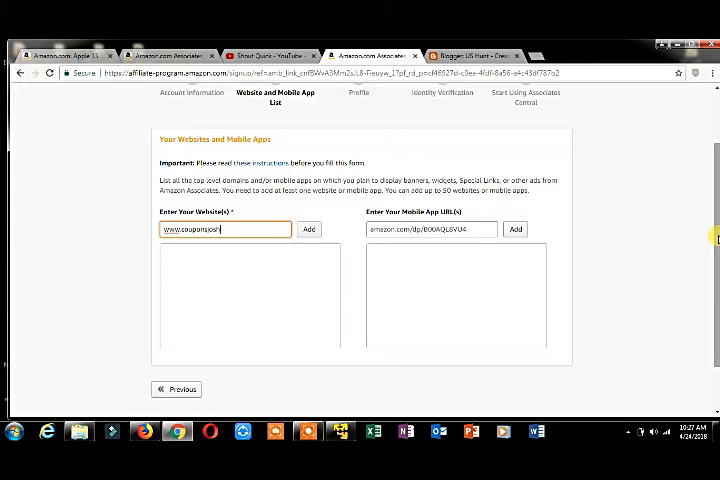
pyautogui.write('.com')
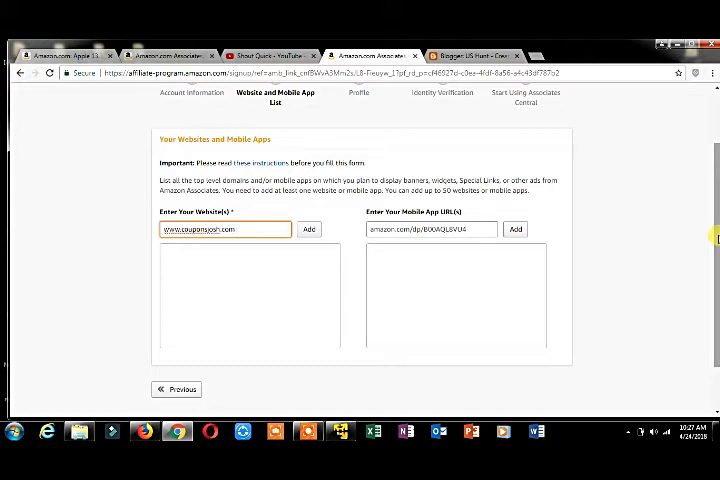
pyautogui.moveTo(460, 208)
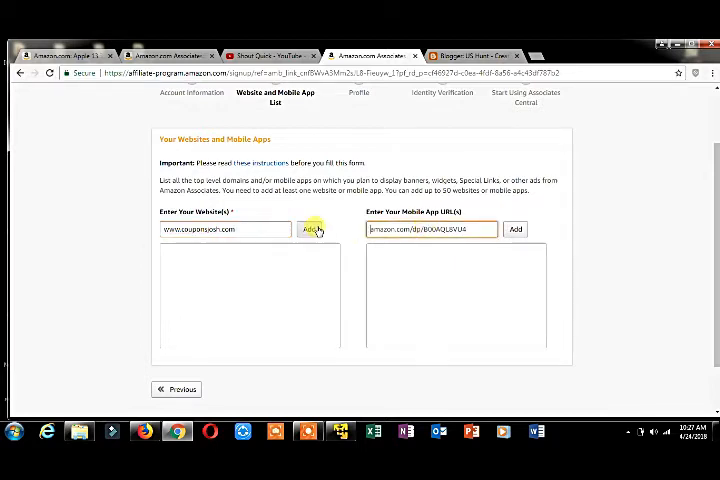
# Step: Add the entered blog URL to the website list and continue
pyautogui.click(310, 228)
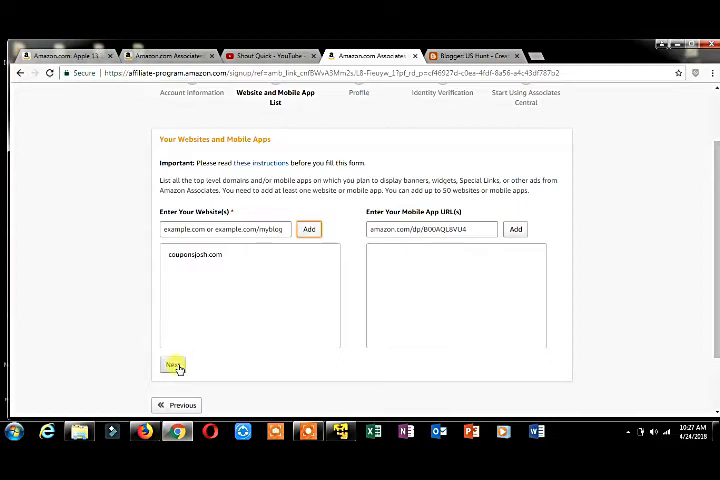
pyautogui.click(172, 364)
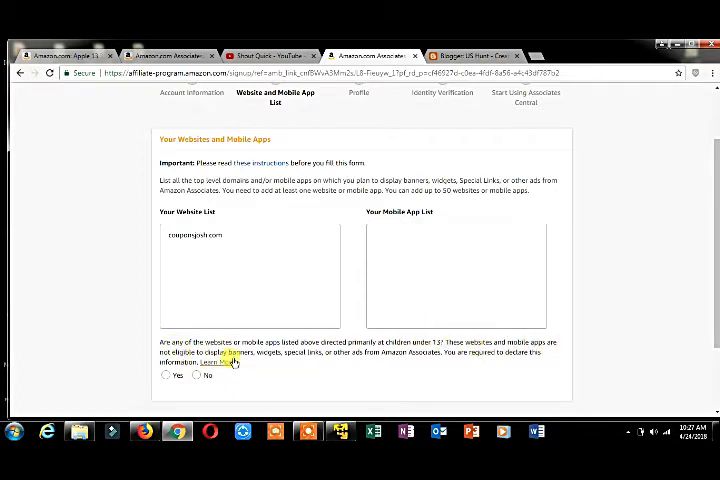
pyautogui.moveTo(376, 364)
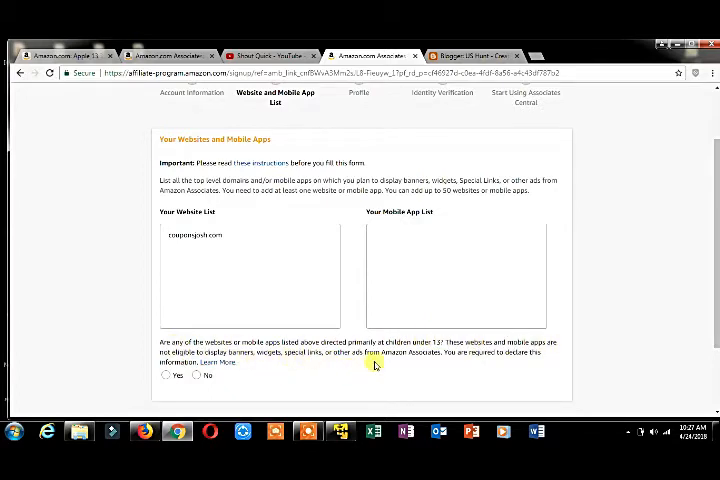
pyautogui.moveTo(464, 364)
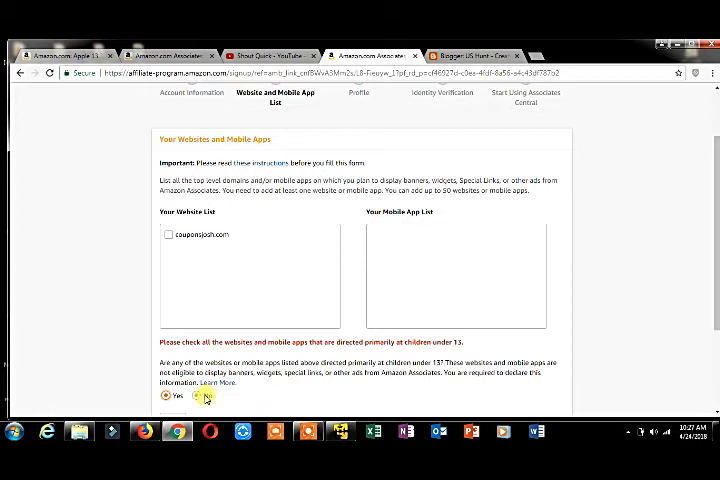
# Step: Answer 'No' to child-directed sites and confirm the website list
pyautogui.click(196, 396)
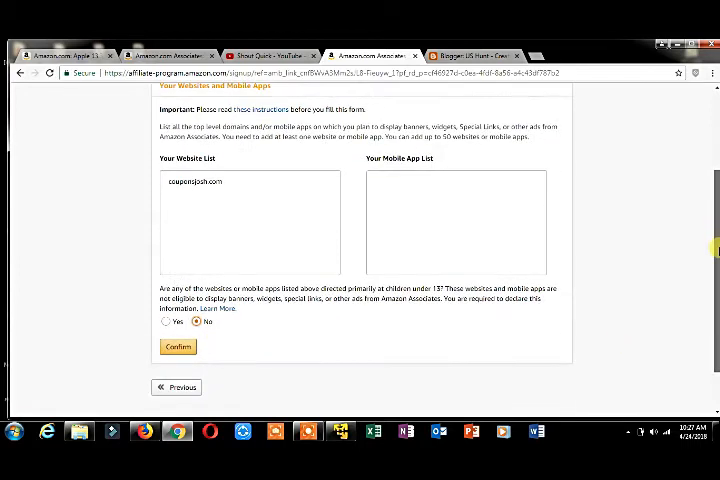
pyautogui.moveTo(140, 284)
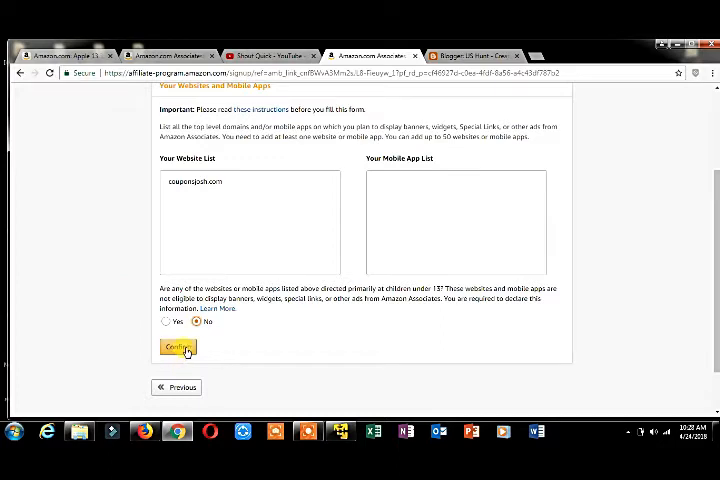
pyautogui.click(176, 348)
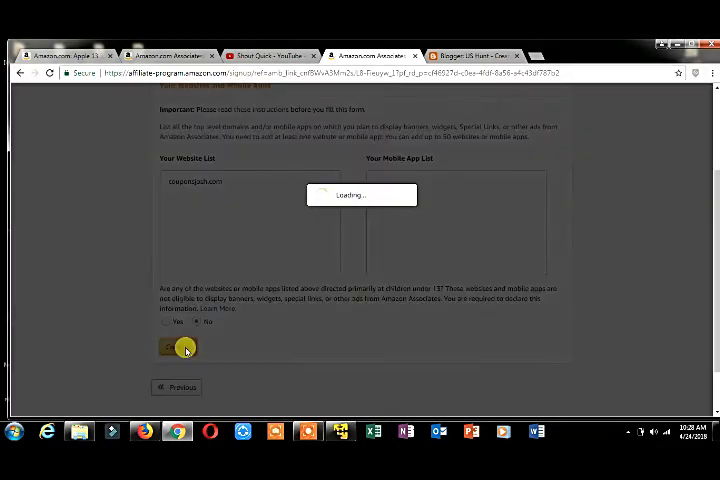
# Step: Enter store ID 'coup' and describe the site as 'Coupons a...' offers
pyautogui.click(172, 348)
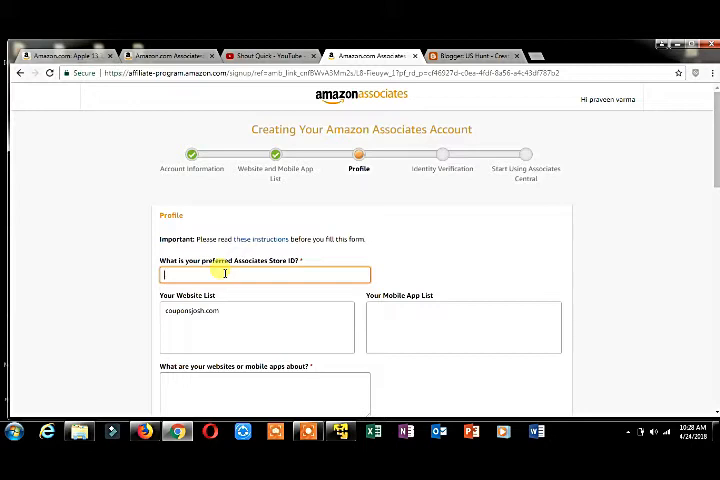
pyautogui.write('couponsjosh')
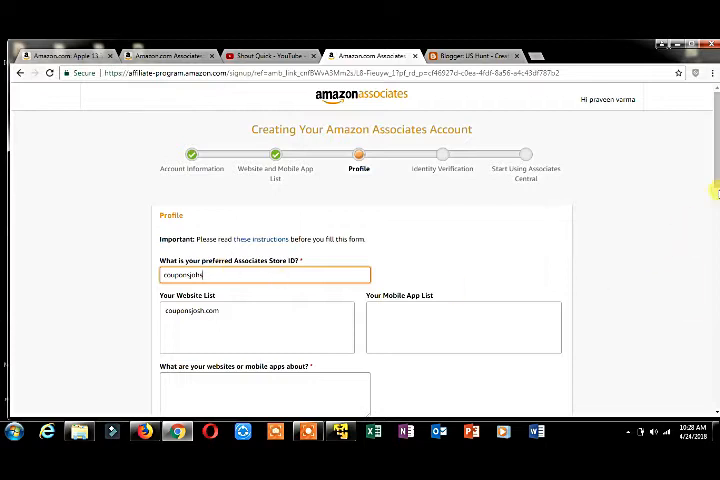
pyautogui.scroll(-3)
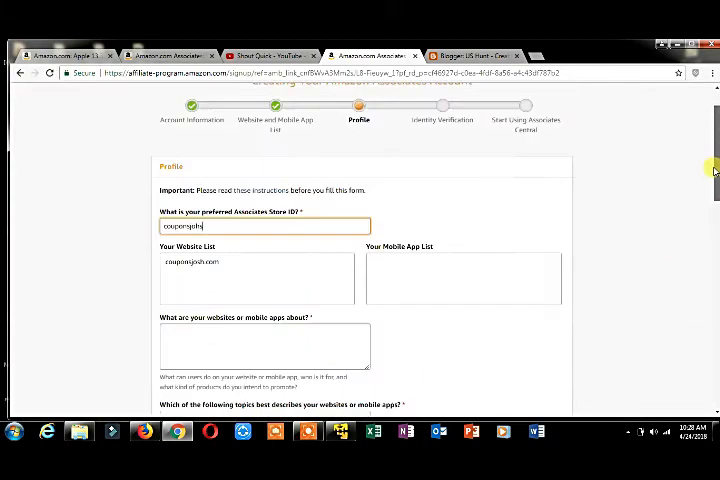
pyautogui.scroll(-3)
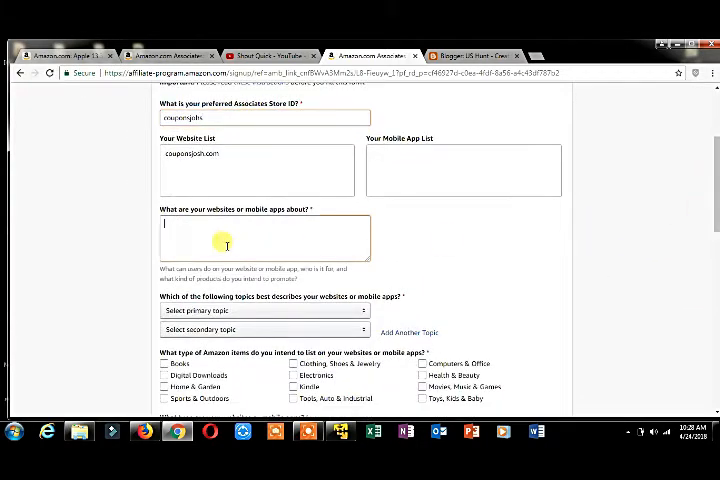
pyautogui.write('Cou')
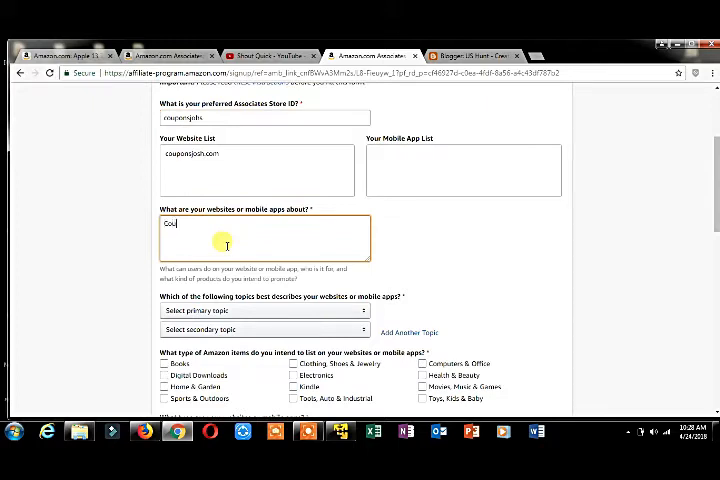
pyautogui.write('pons and offers')
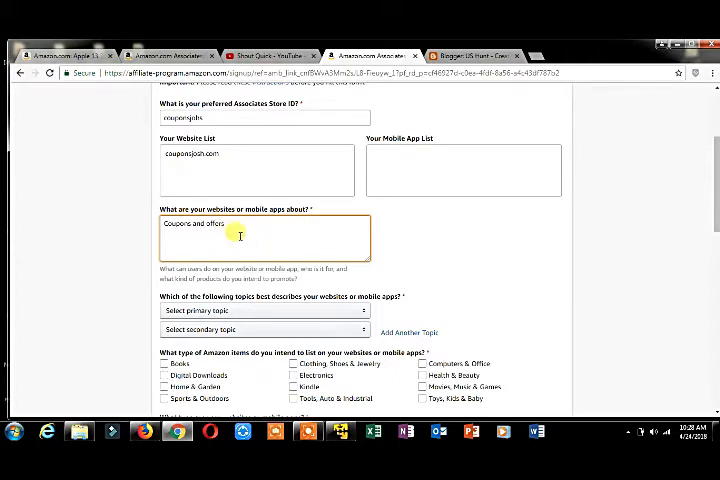
pyautogui.moveTo(244, 162)
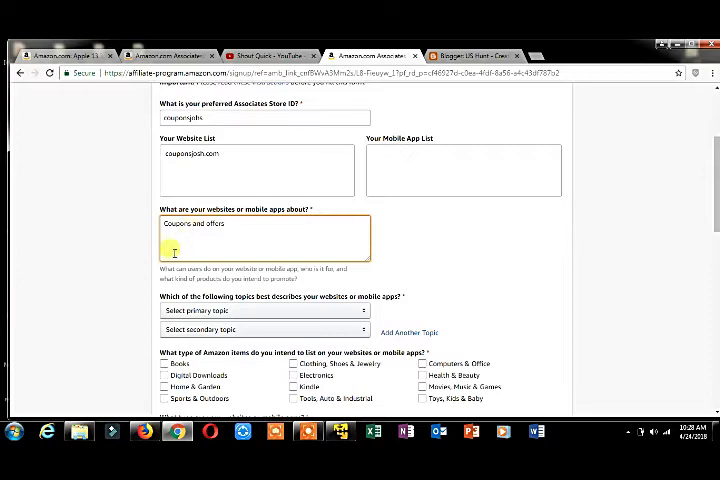
pyautogui.scroll(-3)
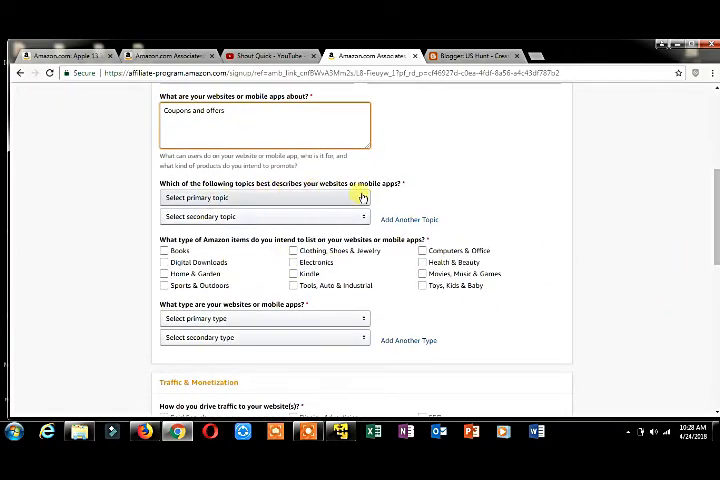
# Step: Set Computers/Software/Technology as primary topic and Manufacturer/Publisher/Author/Artist as secondary
pyautogui.click(264, 196)
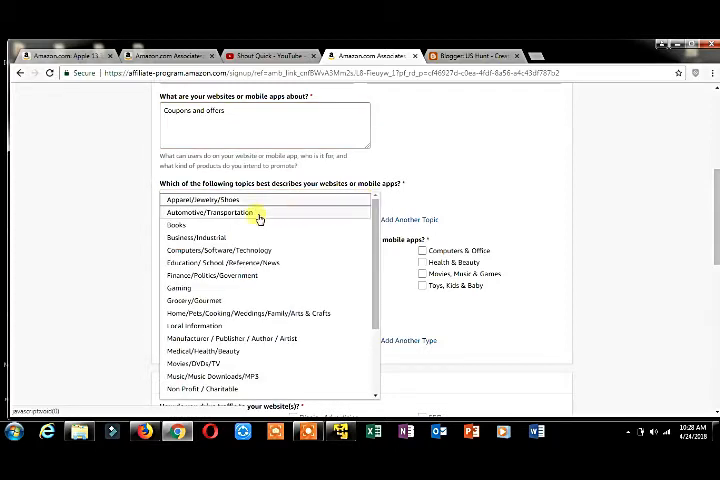
pyautogui.moveTo(204, 262)
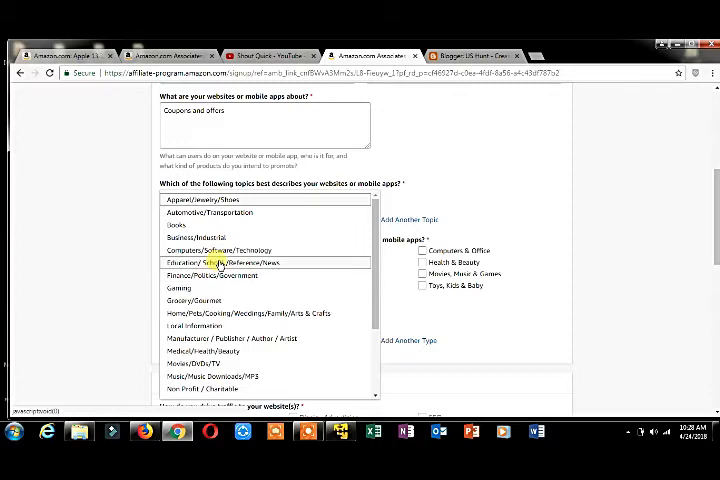
pyautogui.click(236, 250)
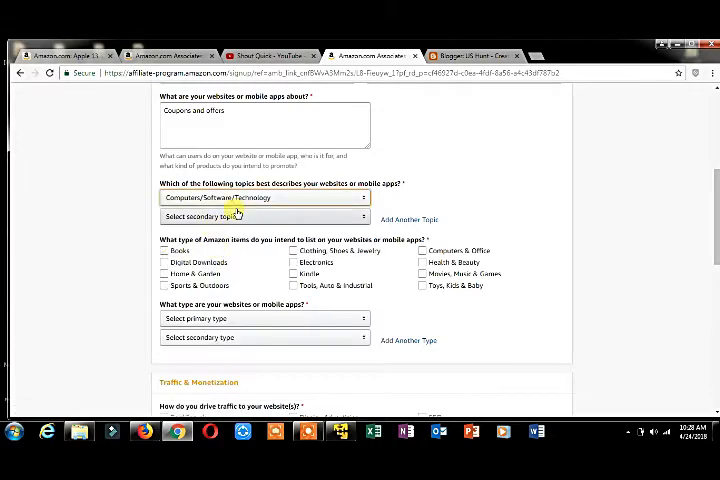
pyautogui.click(264, 216)
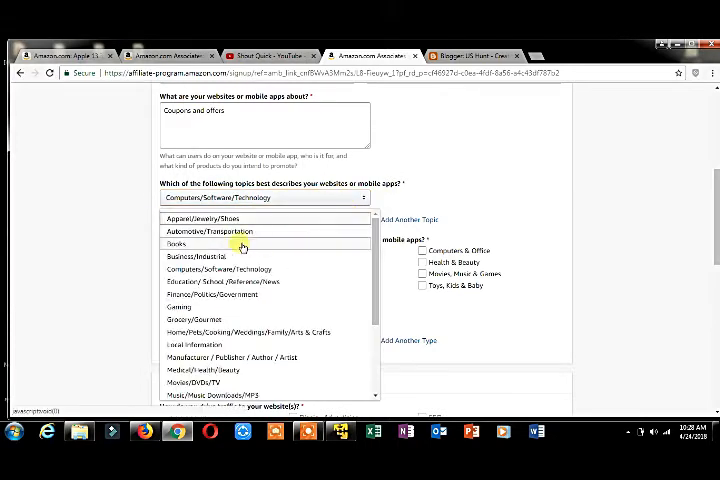
pyautogui.moveTo(240, 382)
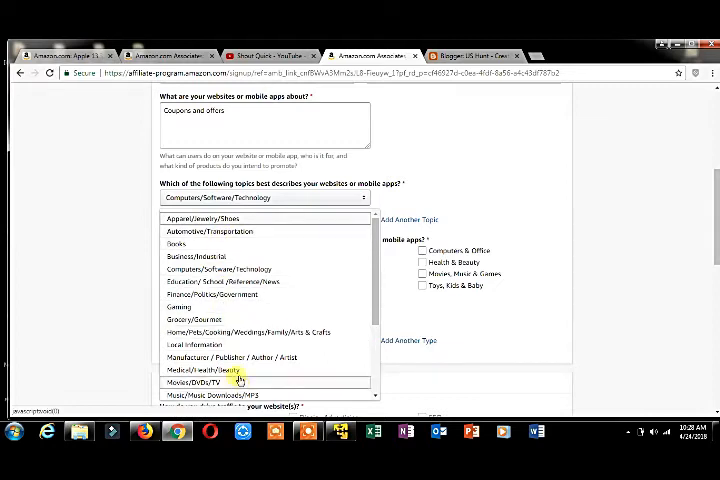
pyautogui.click(230, 356)
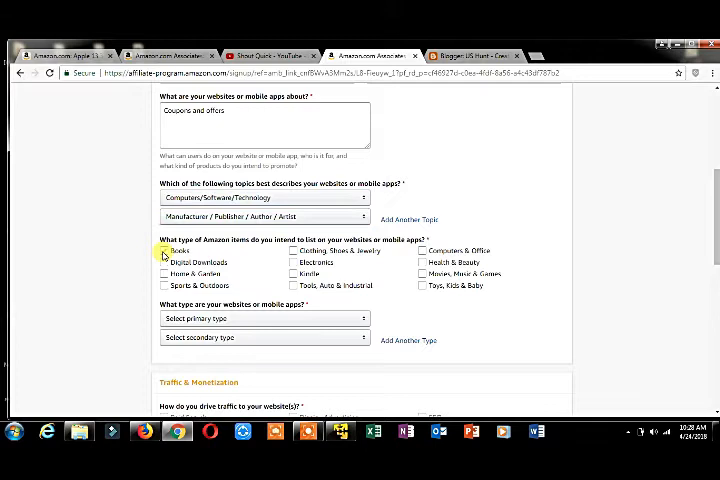
# Step: Tick Books and several other item types the site will list
pyautogui.click(164, 286)
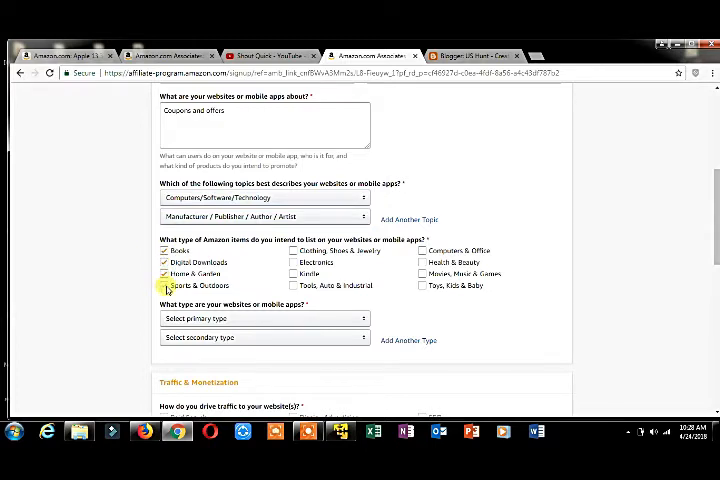
pyautogui.click(296, 272)
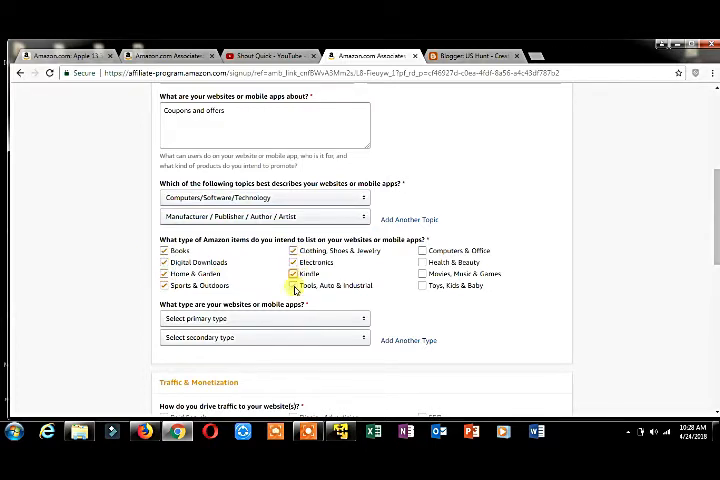
pyautogui.click(422, 274)
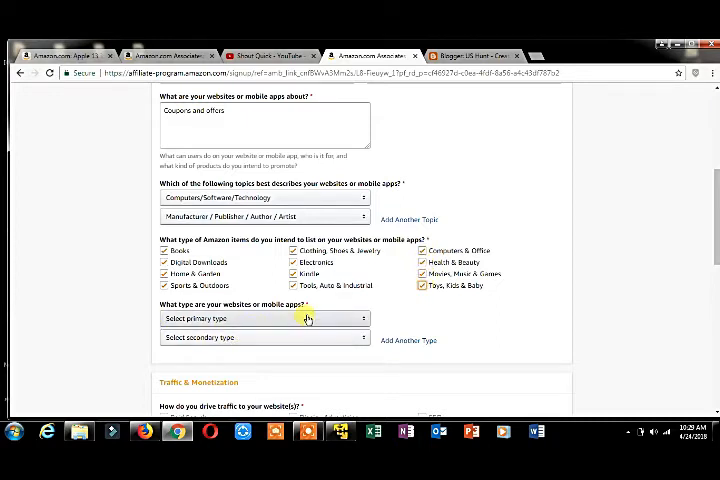
pyautogui.scroll(-3)
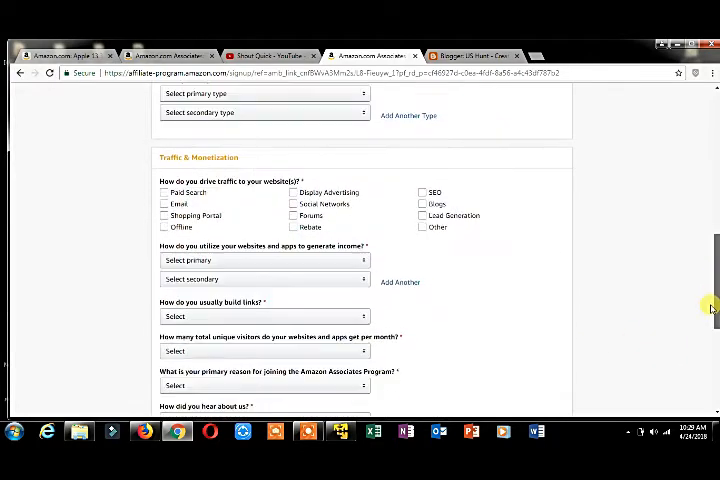
# Step: Tick paid search, email, offline and other traffic sources for the website
pyautogui.scroll(3)
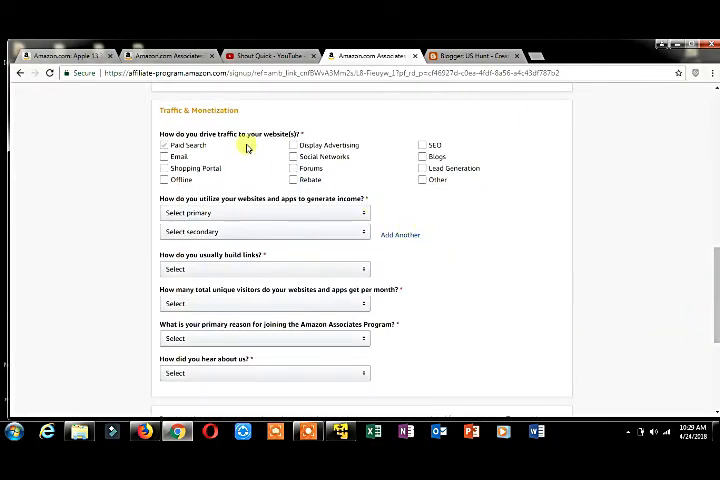
pyautogui.click(164, 144)
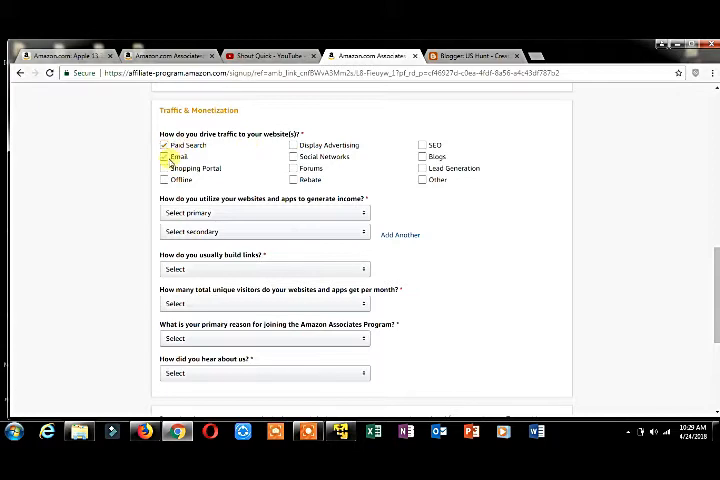
pyautogui.click(164, 180)
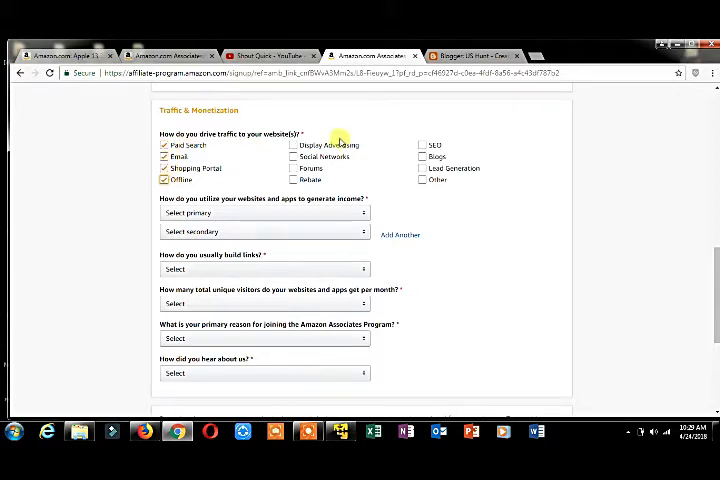
pyautogui.click(292, 156)
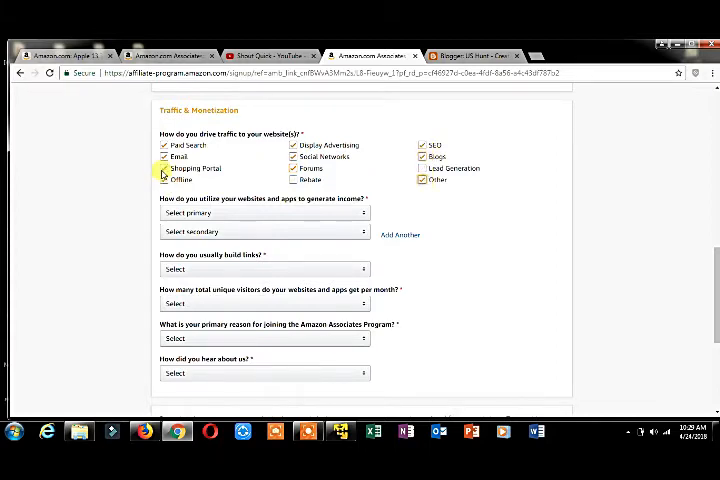
pyautogui.click(164, 168)
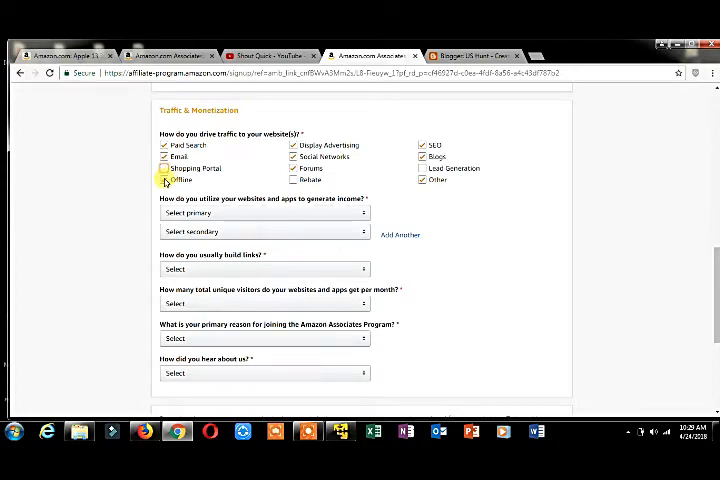
pyautogui.click(164, 168)
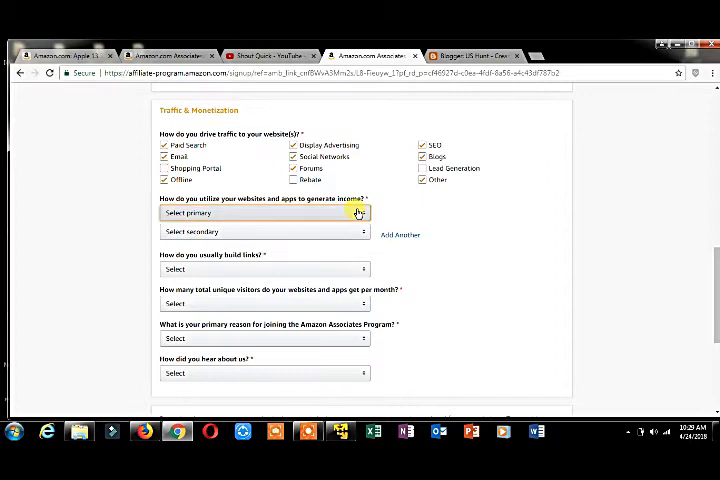
# Step: Choose Display Advertising and Widgets as monetization methods and 'Manually via text editor' for links
pyautogui.click(264, 212)
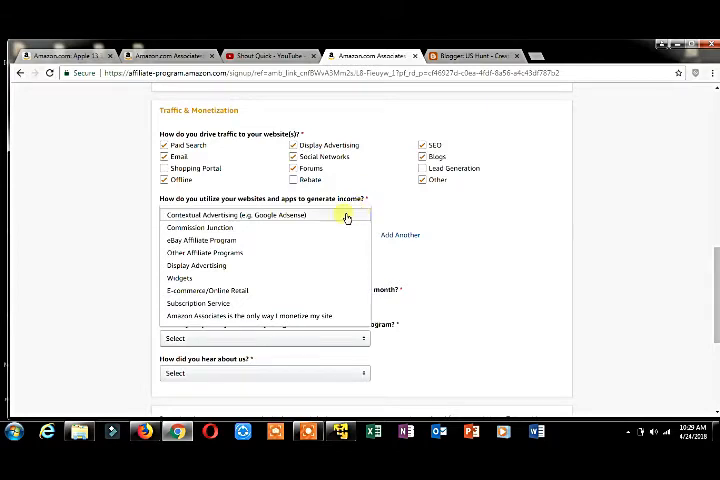
pyautogui.click(196, 252)
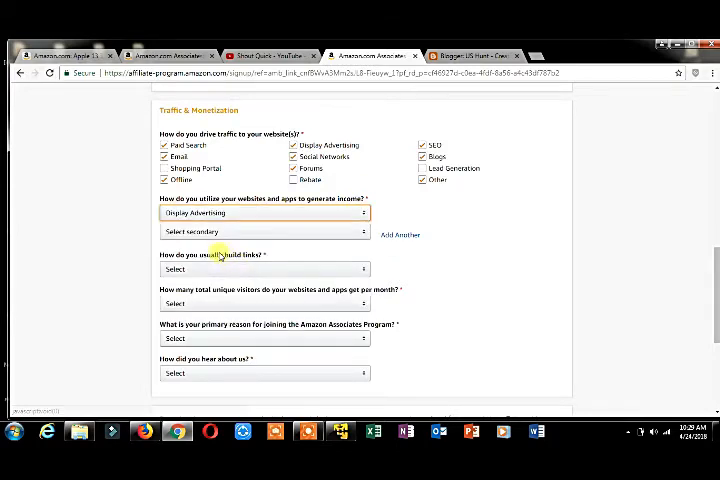
pyautogui.click(264, 232)
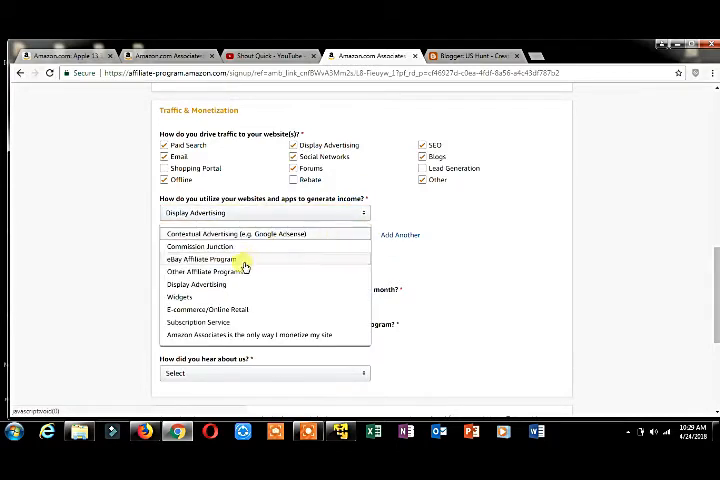
pyautogui.moveTo(208, 294)
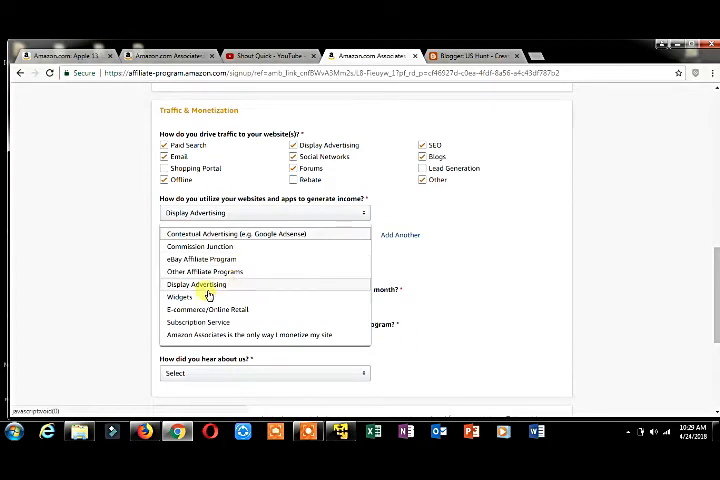
pyautogui.click(180, 296)
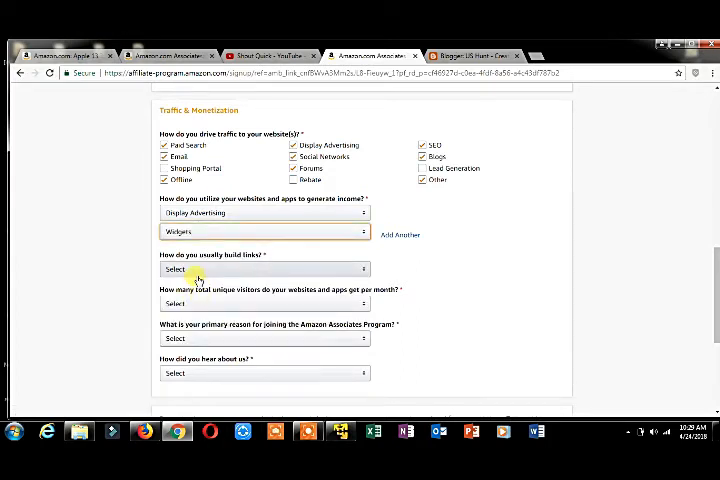
pyautogui.click(264, 268)
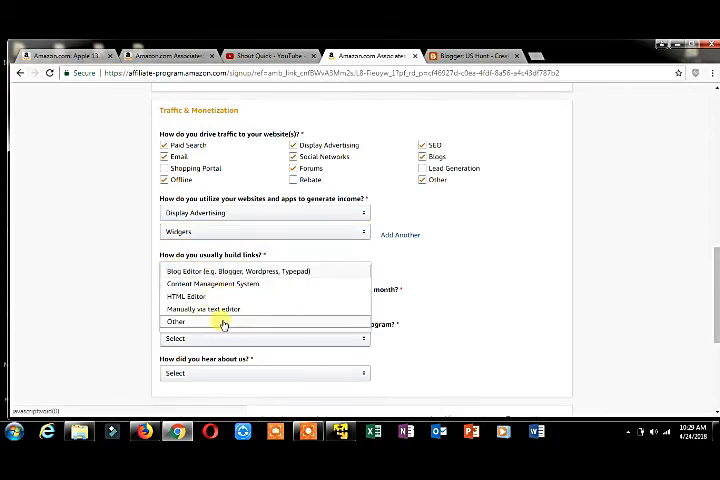
pyautogui.click(206, 308)
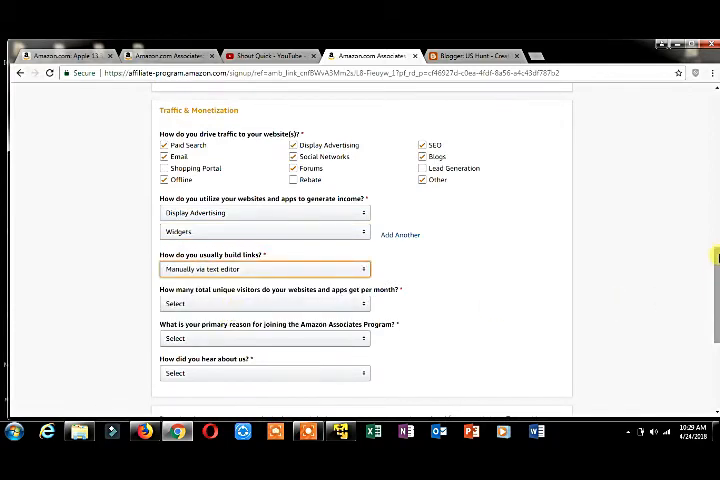
# Step: Choose 'From 501 to 5,000' visitors and 'To monetize my site' as the joining reason
pyautogui.scroll(-3)
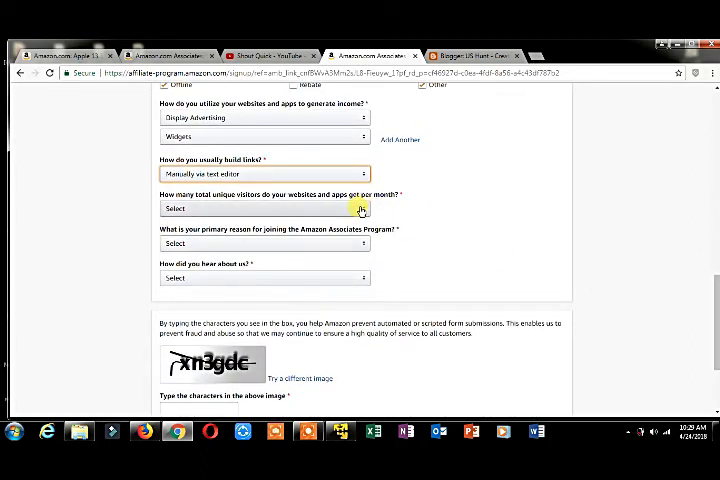
pyautogui.click(262, 208)
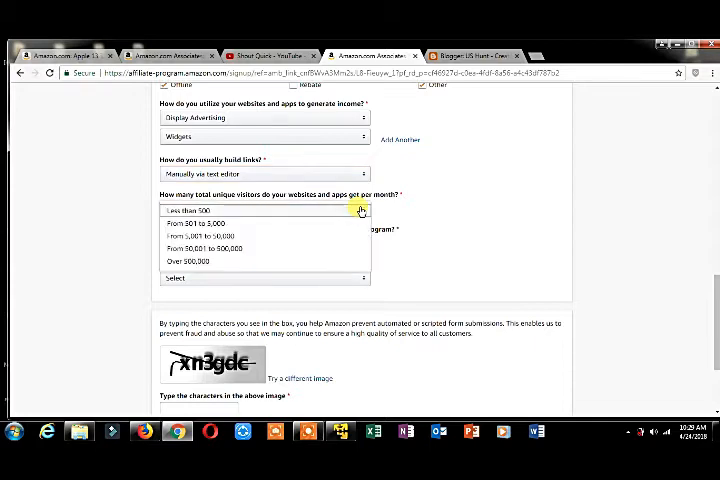
pyautogui.click(188, 224)
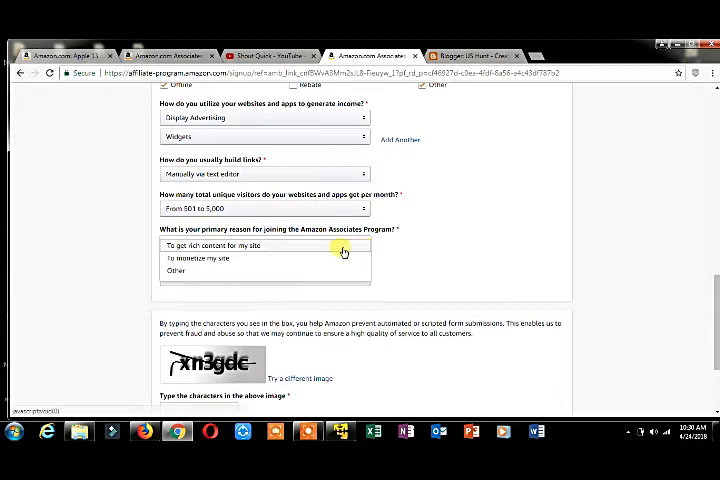
pyautogui.click(198, 258)
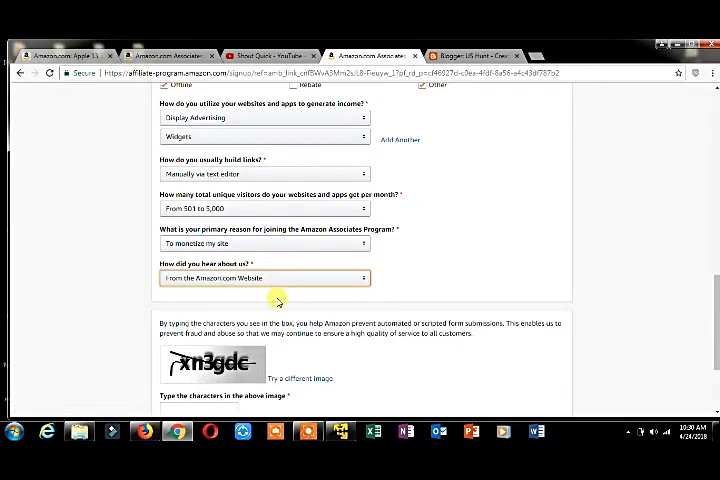
pyautogui.scroll(-3)
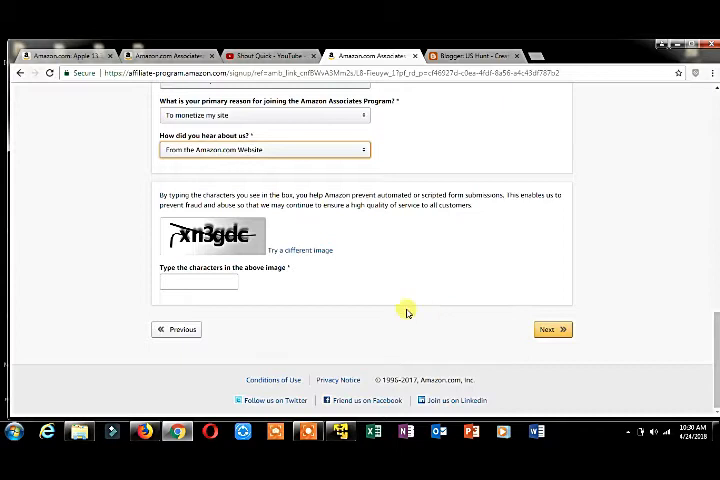
# Step: Enter the captcha characters 'xn3' and submit the profile, which flags website type as required
pyautogui.write('x')
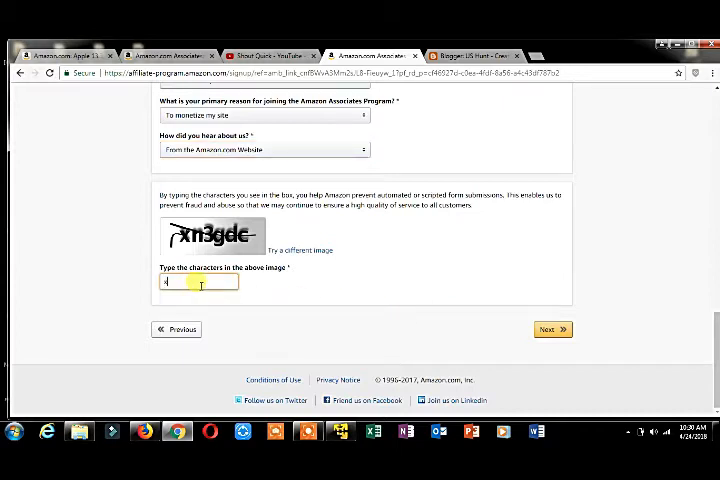
pyautogui.write('n3gdc')
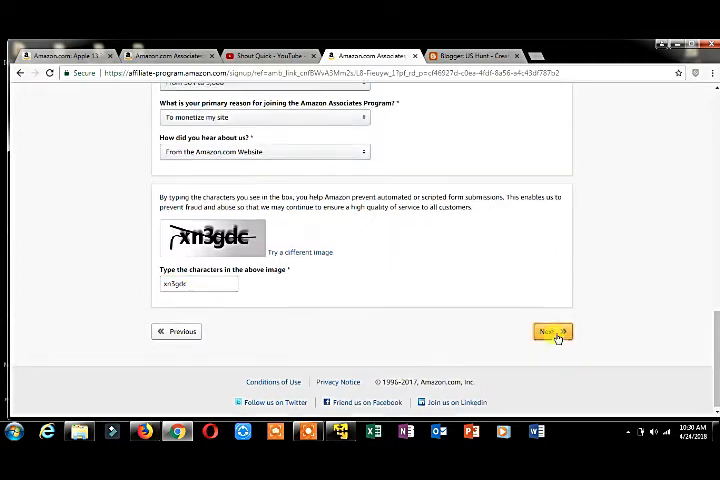
pyautogui.click(552, 332)
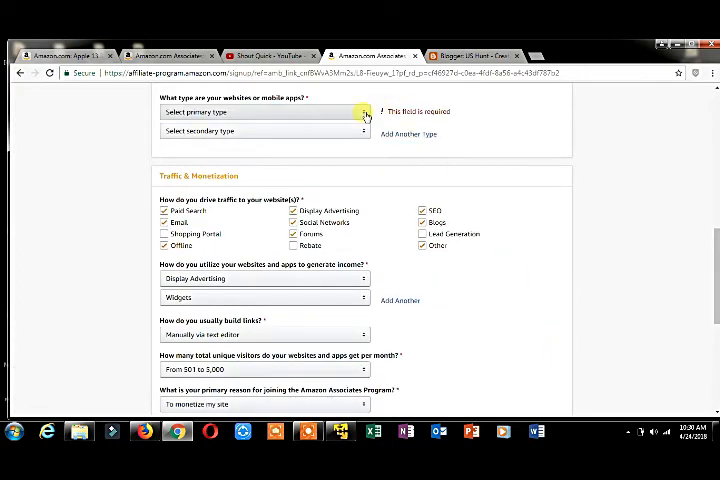
# Step: Set primary website type to 'Coupons or Deals Website' and resubmit the profile
pyautogui.click(364, 112)
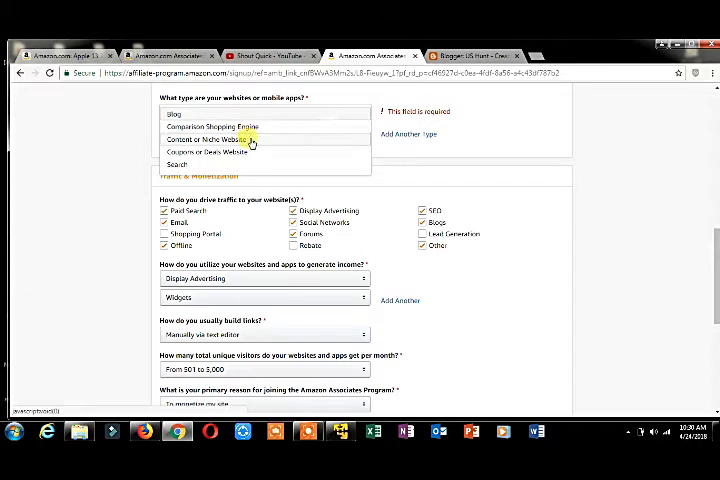
pyautogui.click(212, 152)
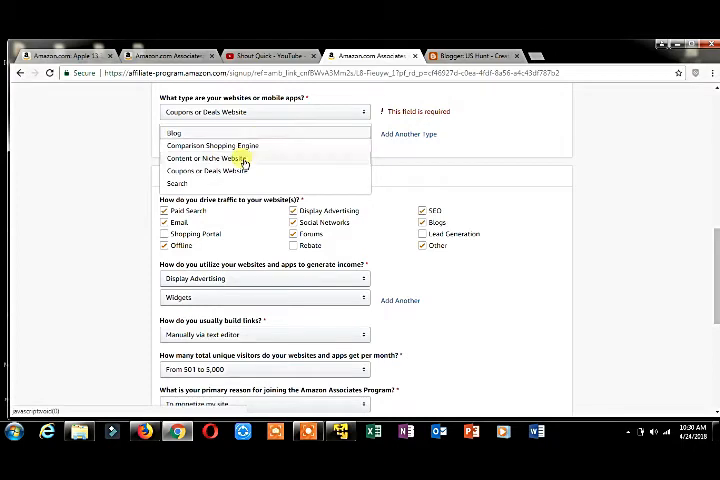
pyautogui.click(200, 170)
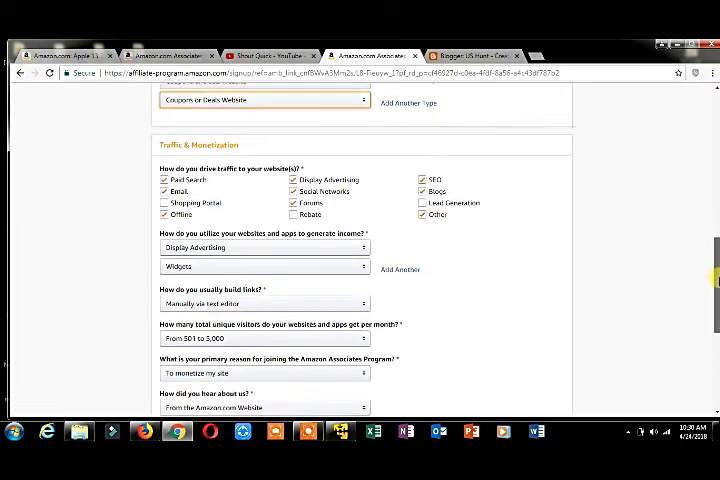
pyautogui.scroll(-3)
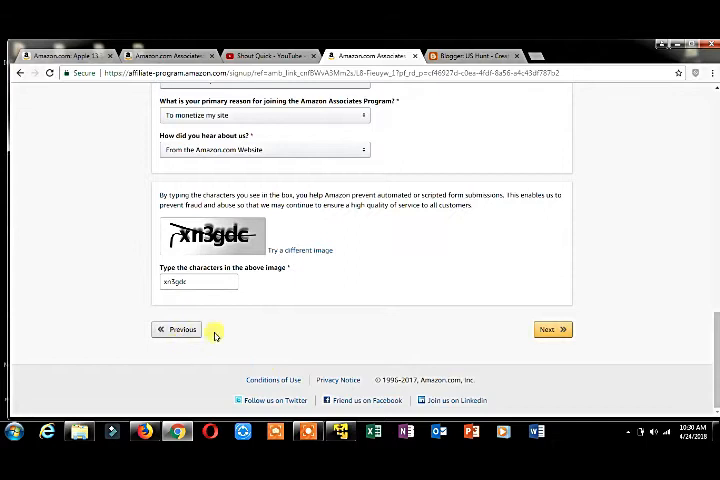
pyautogui.click(552, 328)
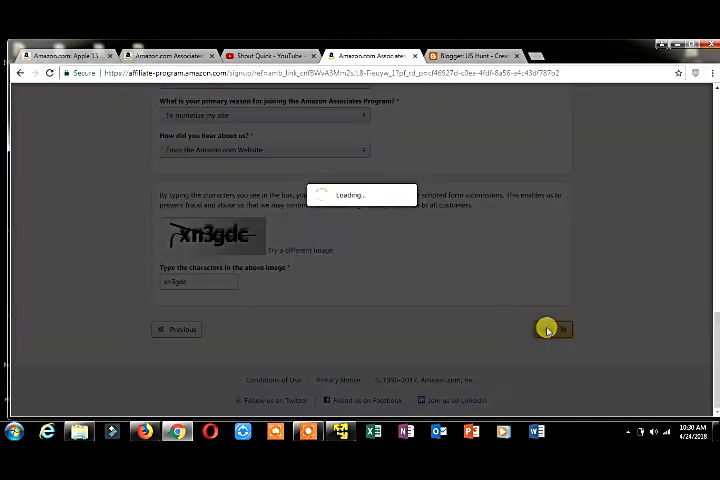
pyautogui.click(564, 328)
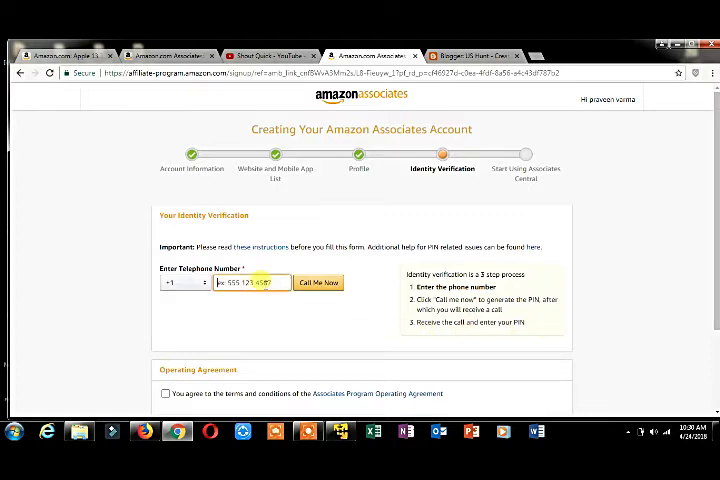
# Step: Select the country calling code and request the 'Call Me Now' verification call
pyautogui.click(178, 282)
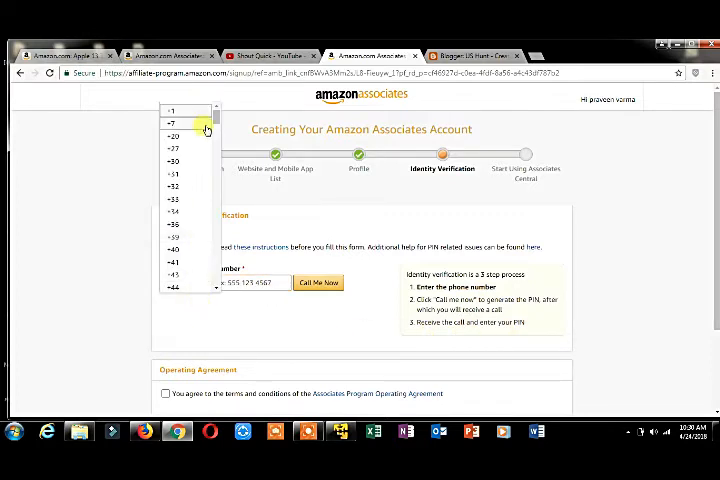
pyautogui.scroll(-3)
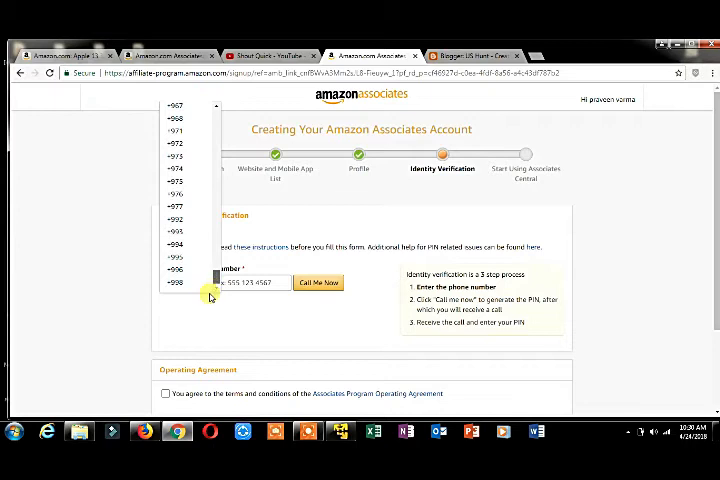
pyautogui.scroll(3)
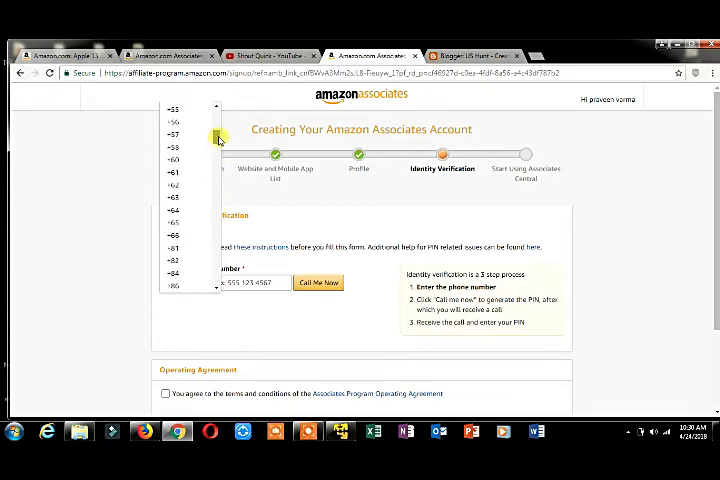
pyautogui.scroll(3)
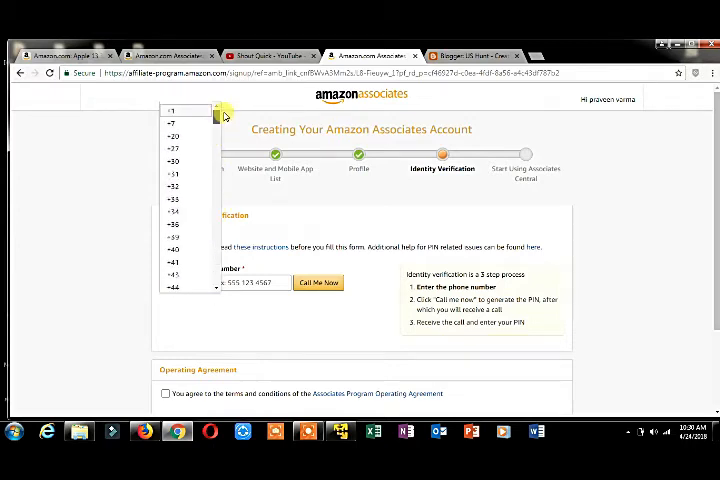
pyautogui.scroll(-3)
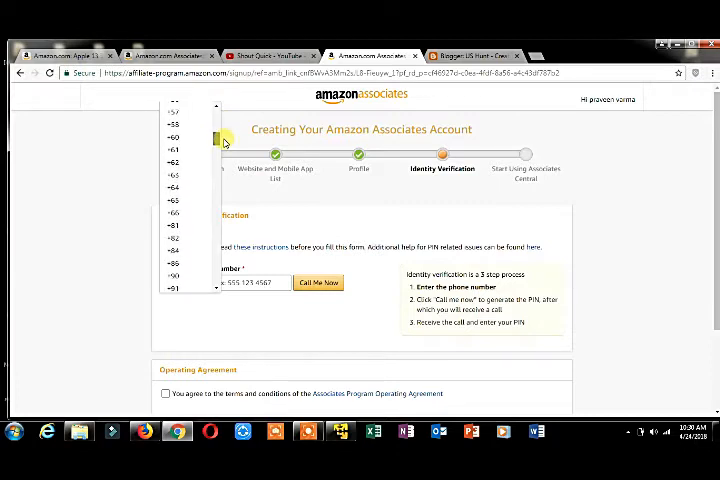
pyautogui.scroll(-3)
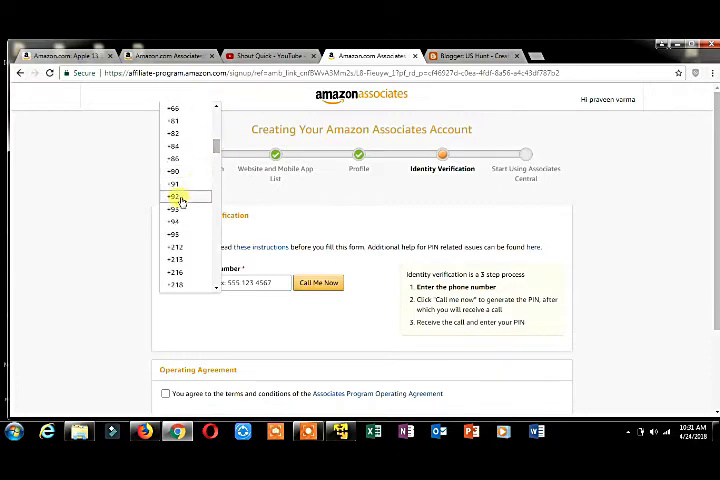
pyautogui.click(176, 184)
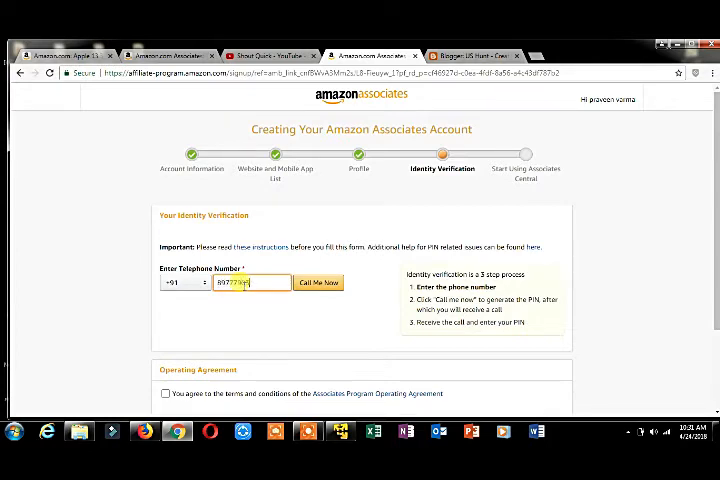
pyautogui.click(318, 282)
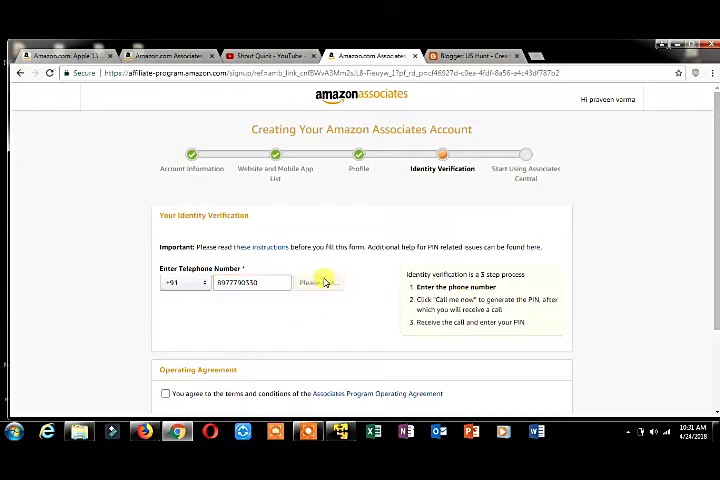
pyautogui.click(322, 282)
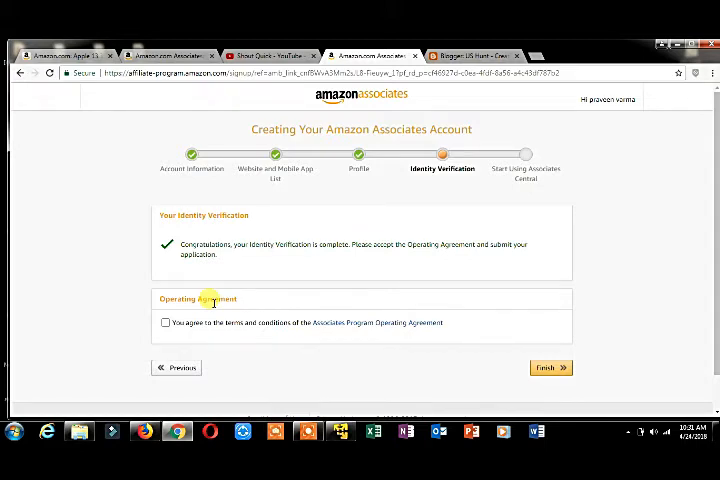
pyautogui.moveTo(176, 312)
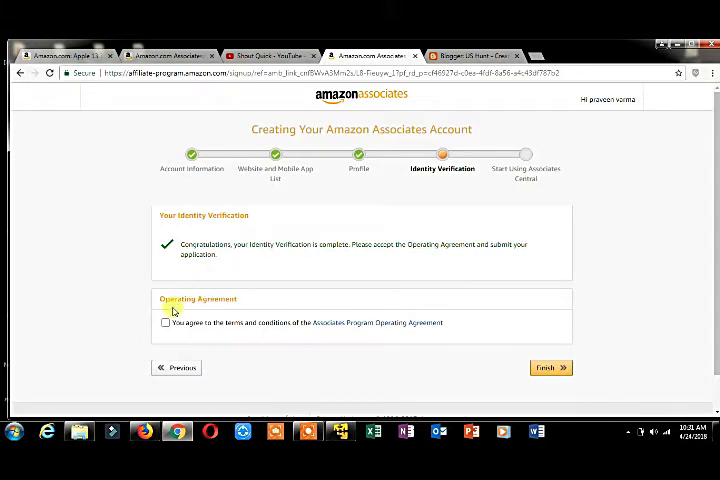
# Step: Agree to the Associates Program Operating Agreement terms and finish the application, retrying after the error
pyautogui.click(164, 322)
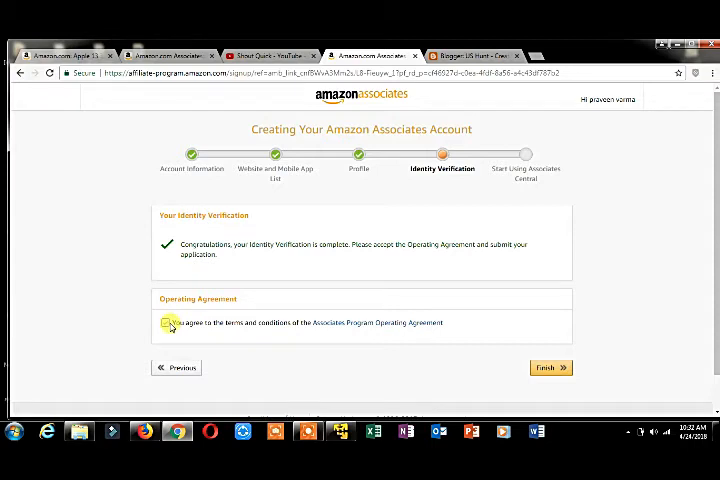
pyautogui.click(550, 368)
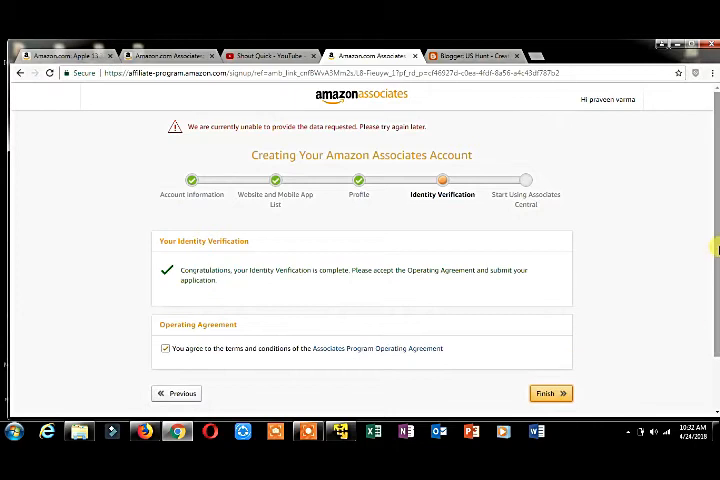
pyautogui.scroll(-3)
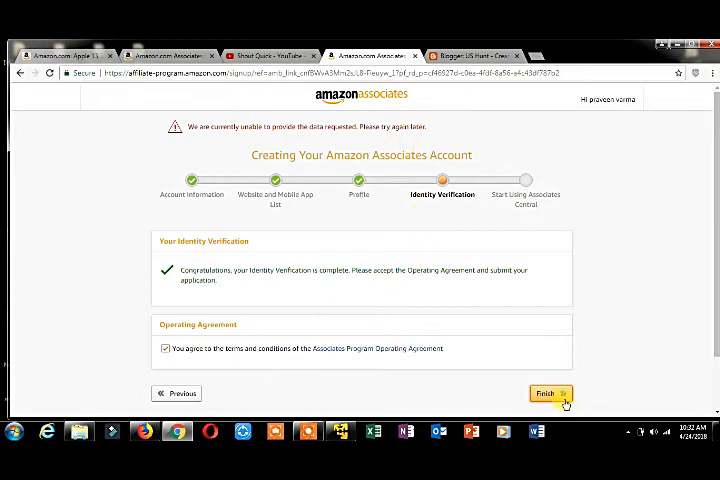
pyautogui.click(548, 392)
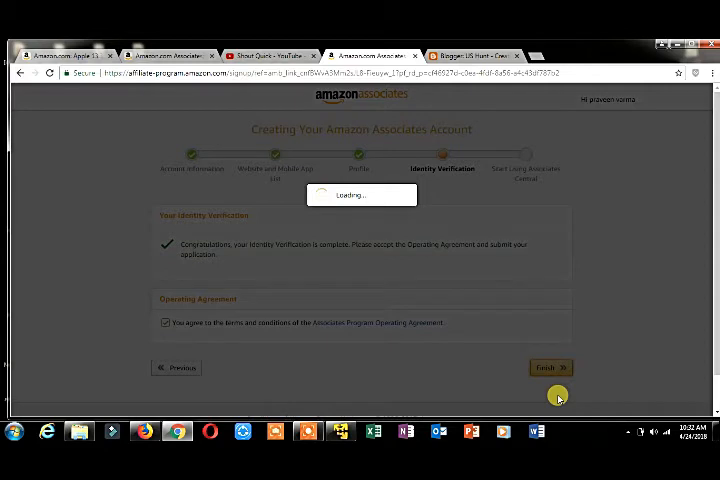
pyautogui.click(550, 368)
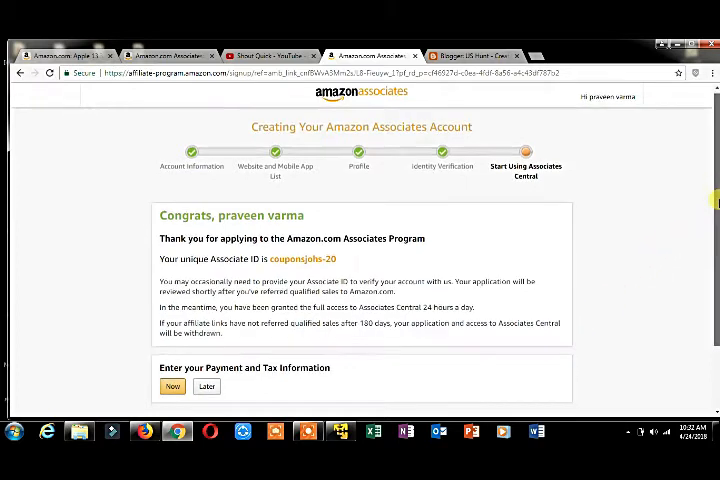
# Step: Choose Later for payment and tax information and land on the Associates home dashboard
pyautogui.scroll(-3)
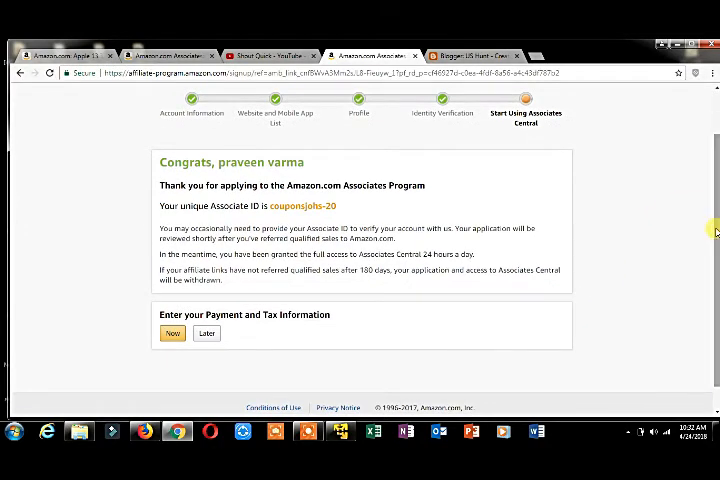
pyautogui.doubleClick(258, 206)
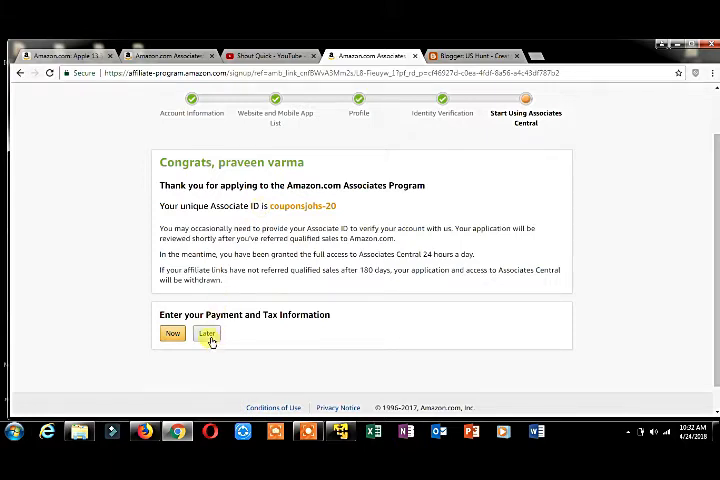
pyautogui.click(206, 332)
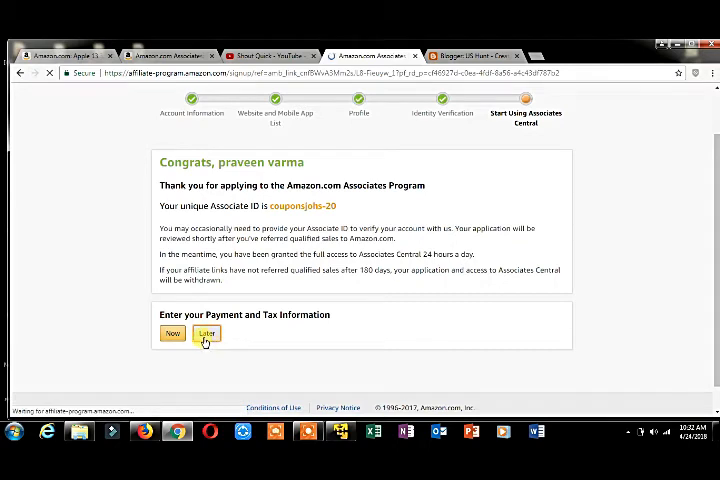
pyautogui.click(206, 332)
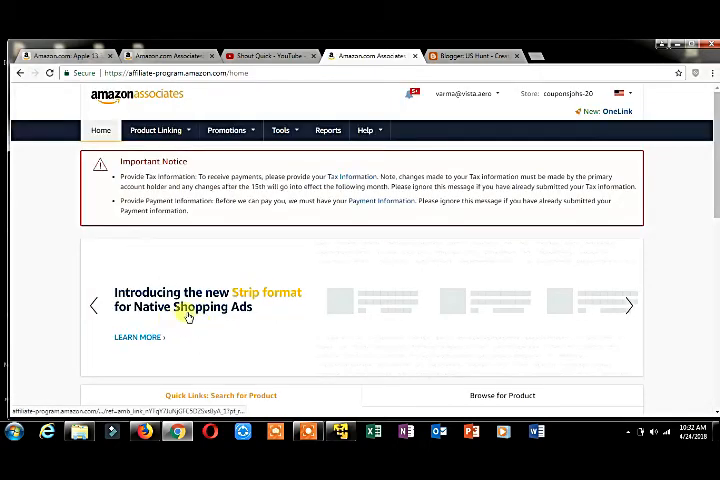
# Step: Review the announcements under the notifications bell, then go to amazon.com
pyautogui.click(408, 92)
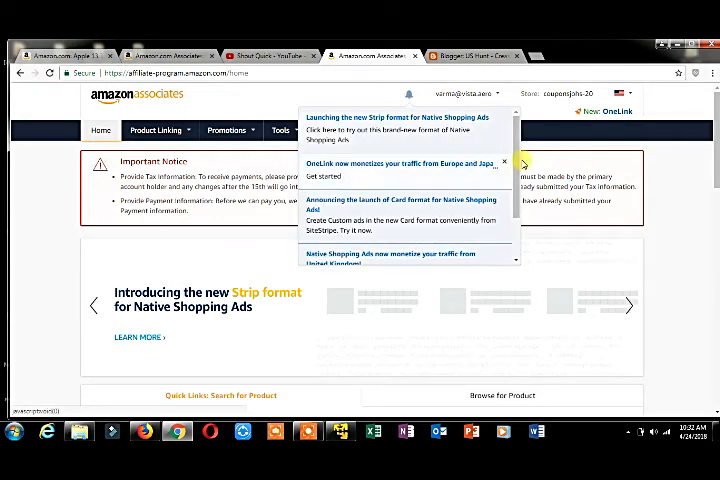
pyautogui.scroll(-3)
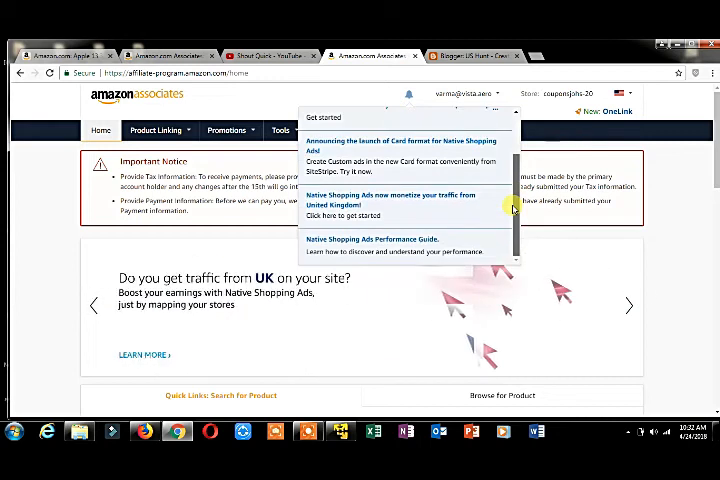
pyautogui.moveTo(378, 242)
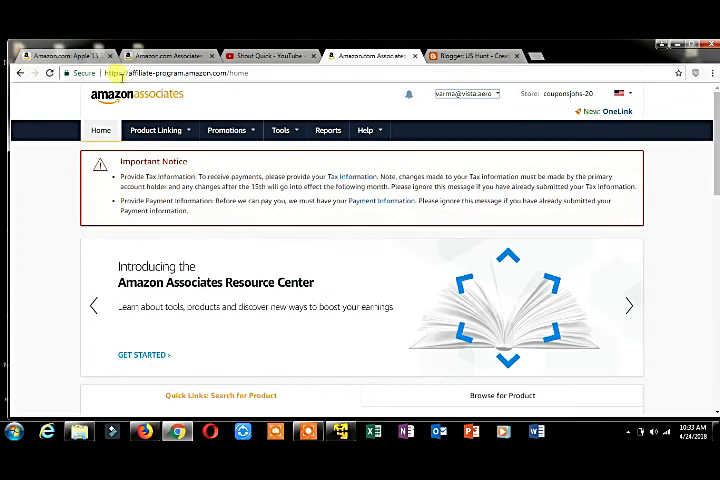
pyautogui.click(536, 56)
pyautogui.write('https://www.amazon.com')
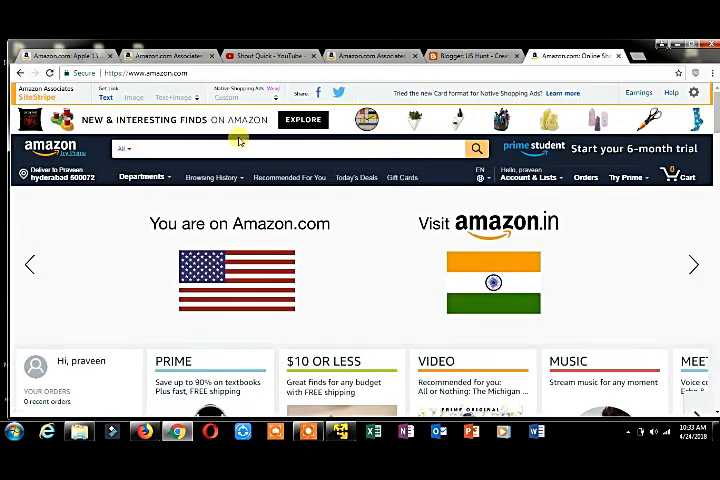
# Step: Search Amazon for 'mac book' via suggestions and get a SiteStripe text link for the results
pyautogui.click(692, 264)
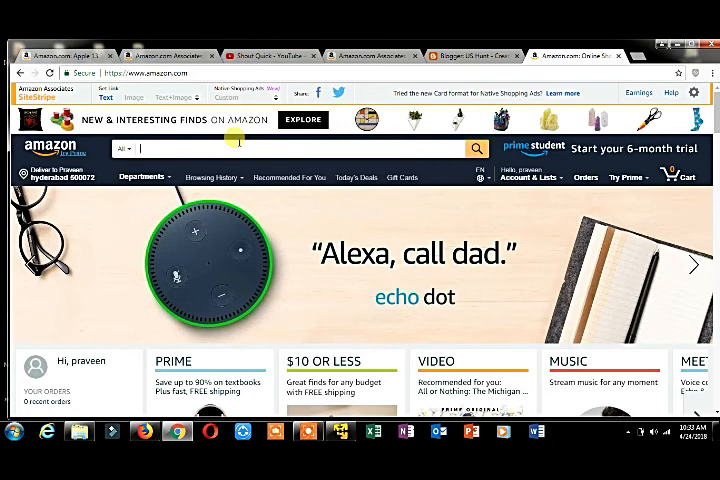
pyautogui.write('apple')
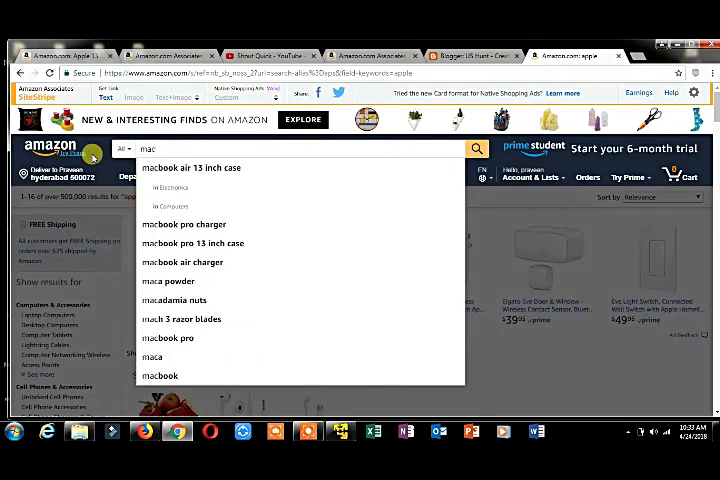
pyautogui.click(476, 148)
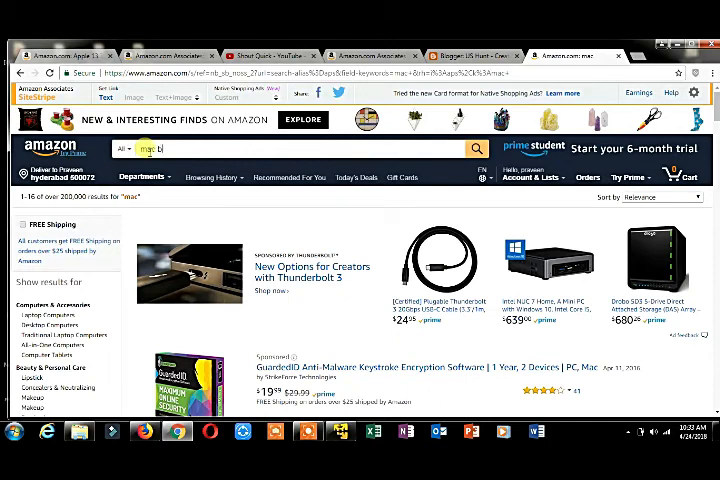
pyautogui.write('boo')
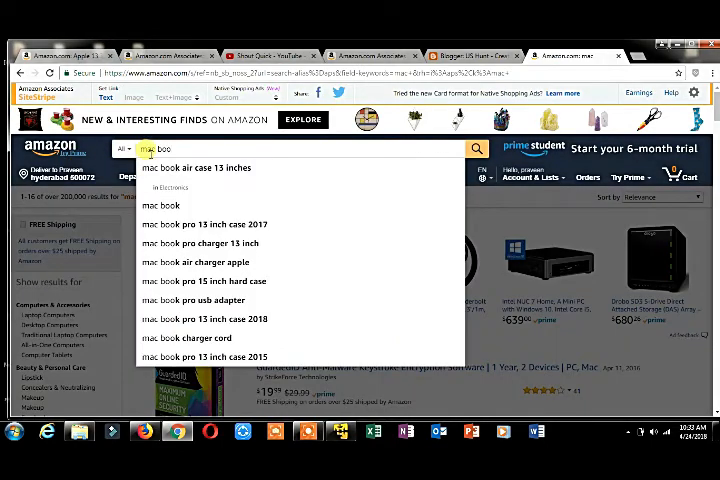
pyautogui.click(160, 204)
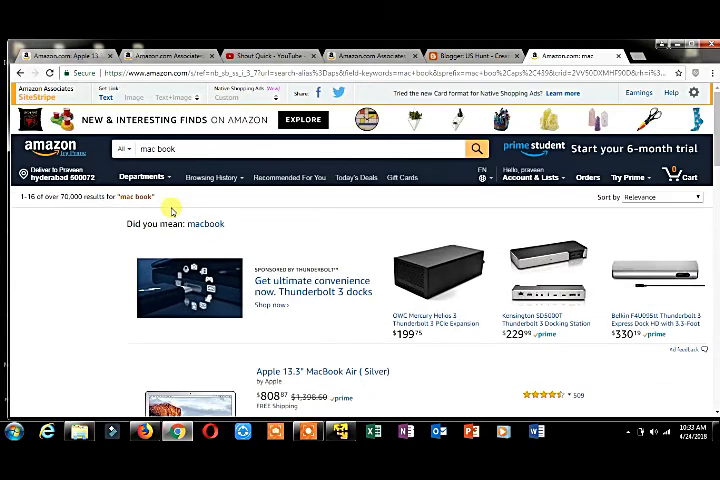
pyautogui.scroll(-3)
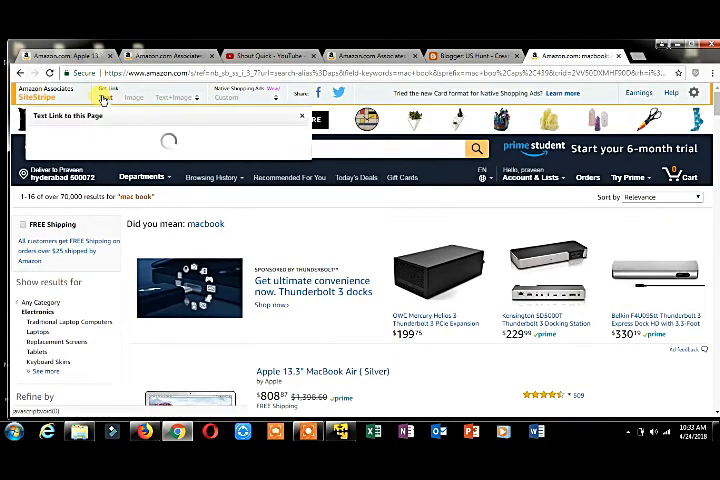
pyautogui.click(284, 140)
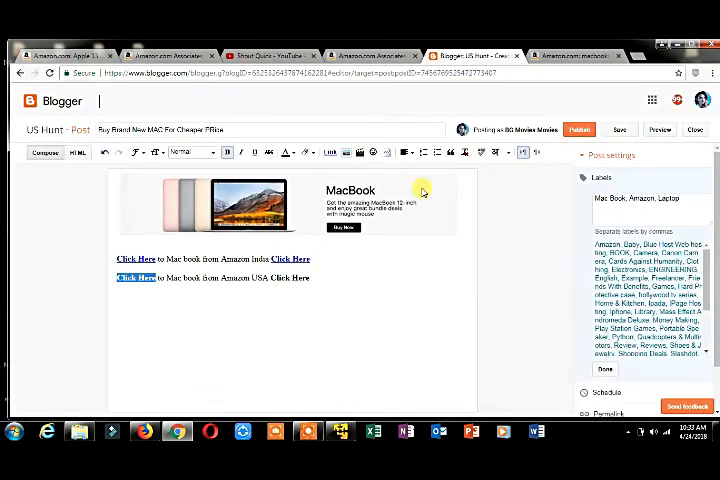
# Step: Give the second 'Click Here' text the pasted affiliate URL through the Edit Link dialog
pyautogui.doubleClick(290, 278)
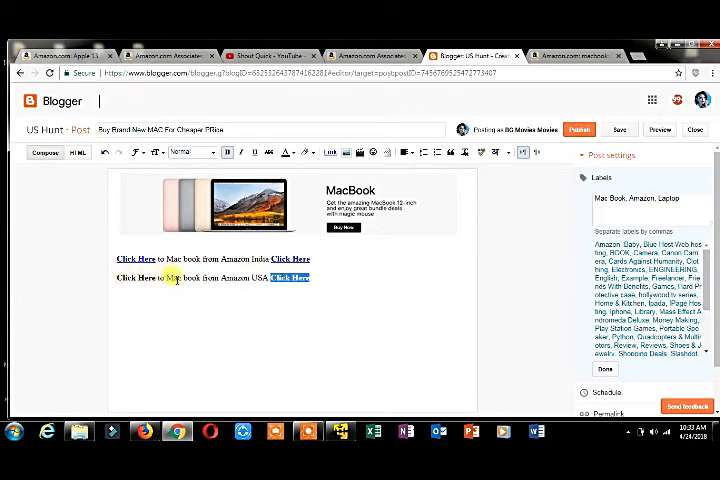
pyautogui.moveTo(290, 180)
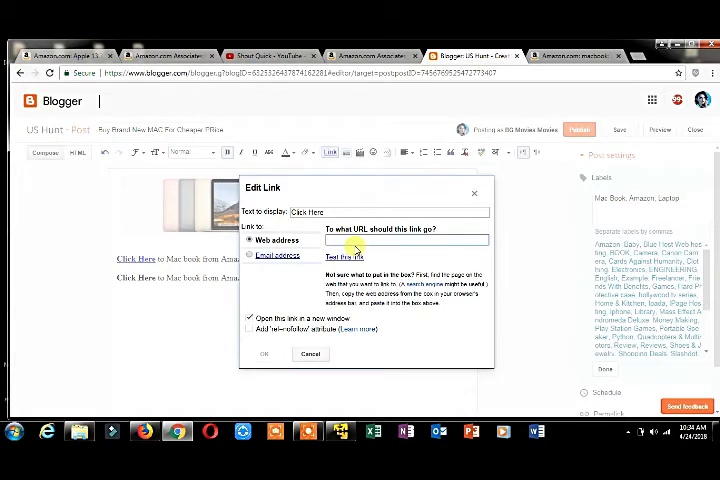
pyautogui.click(264, 354)
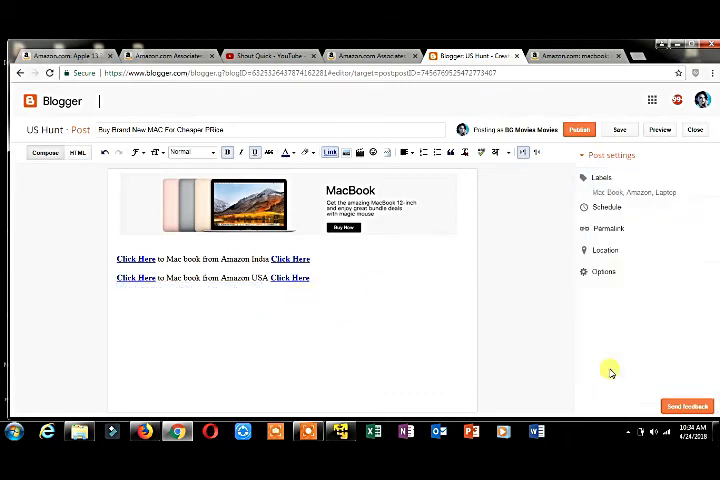
pyautogui.moveTo(556, 148)
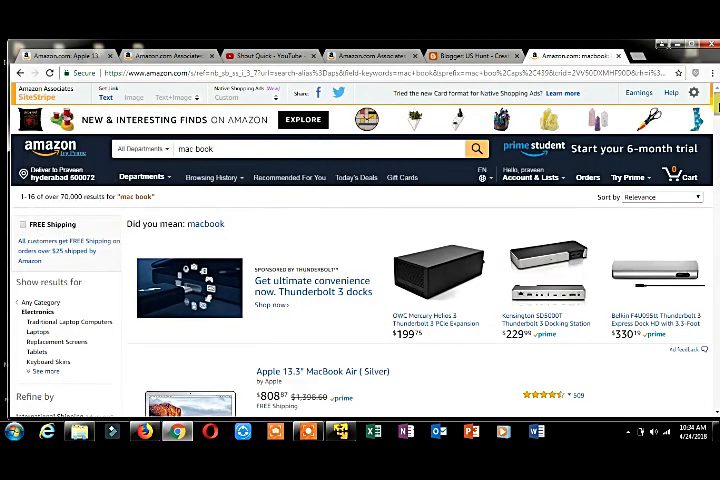
# Step: Open the Apple 13.3" MacBook Air (Silver) listing and copy its SiteStripe image link code
pyautogui.scroll(-3)
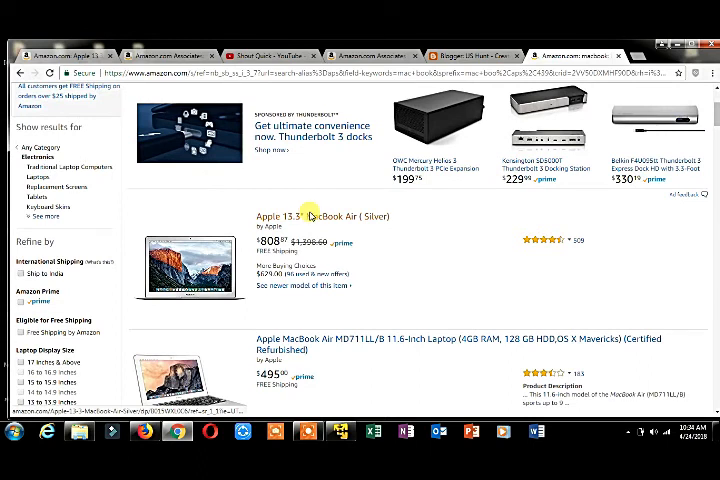
pyautogui.click(304, 216)
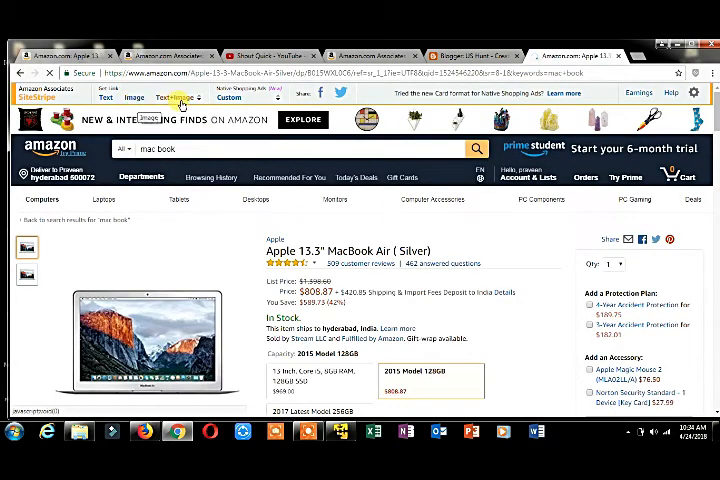
pyautogui.click(170, 96)
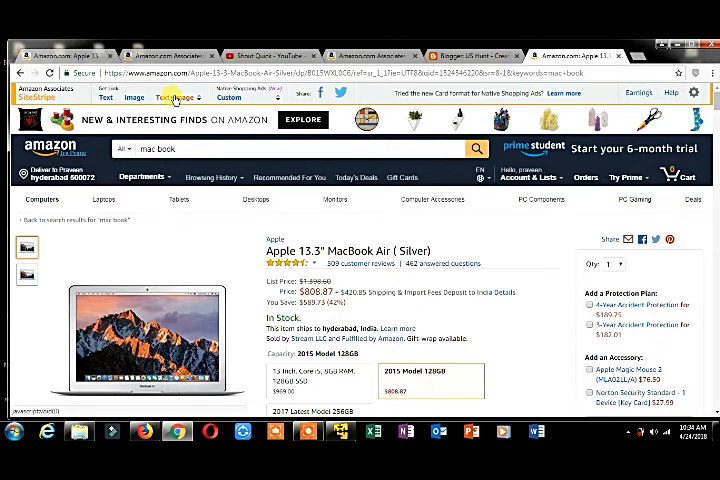
pyautogui.click(172, 96)
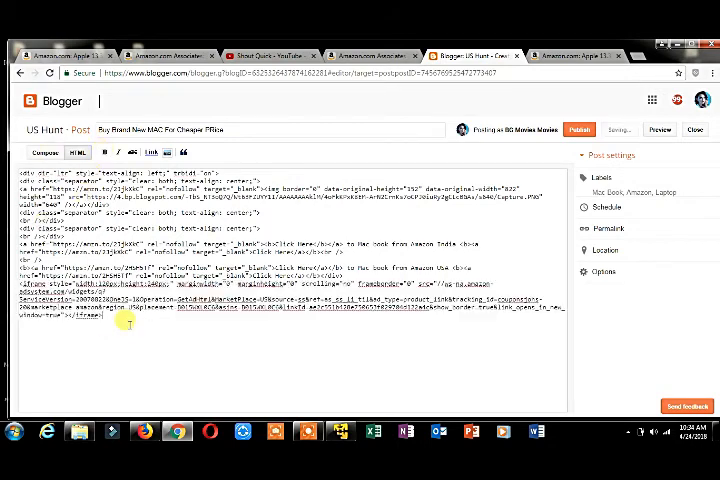
# Step: Paste the image ad code in HTML view and update the post to publish it
pyautogui.click(44, 152)
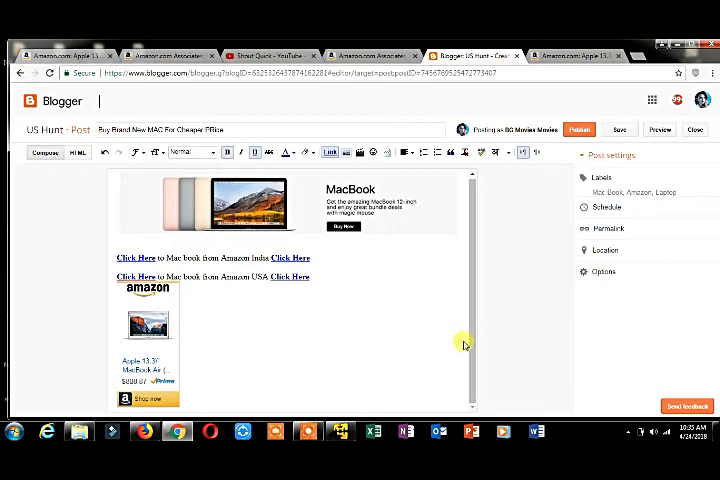
pyautogui.moveTo(202, 338)
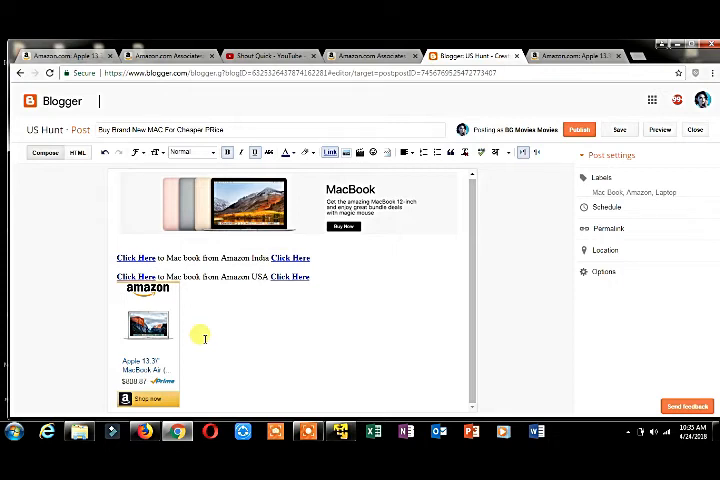
pyautogui.moveTo(578, 156)
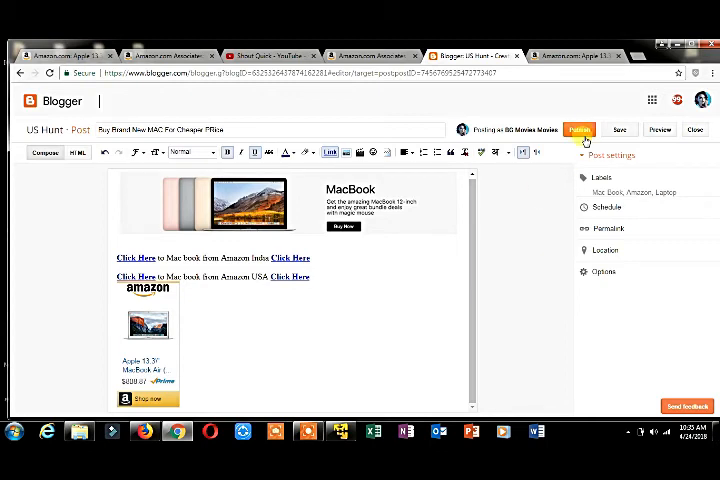
pyautogui.click(370, 56)
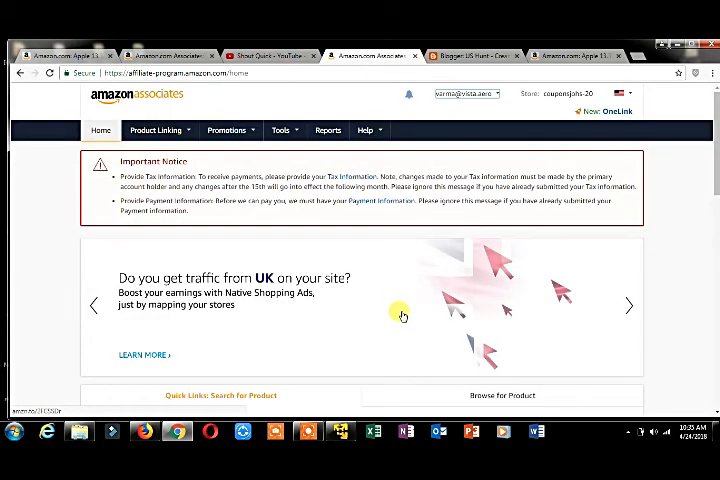
pyautogui.moveTo(588, 128)
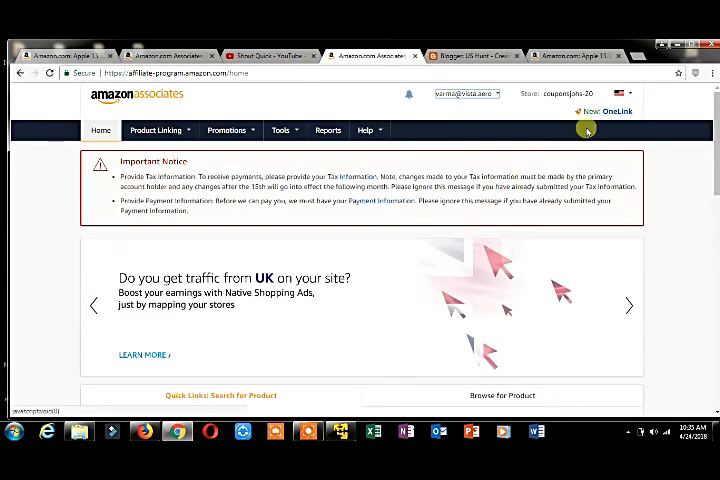
pyautogui.click(616, 94)
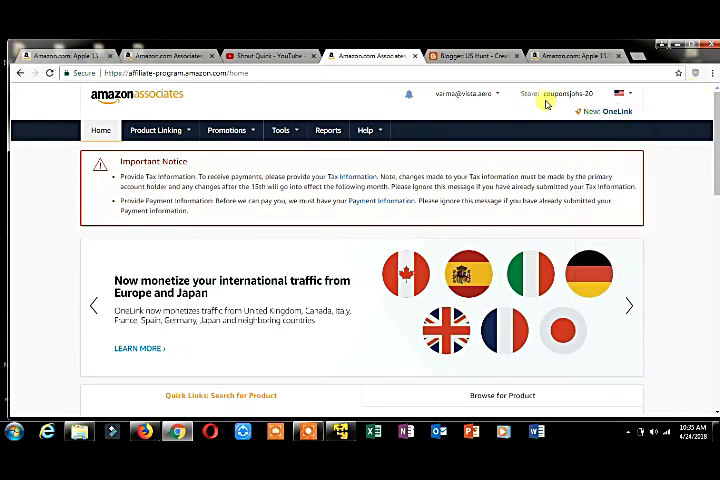
pyautogui.click(620, 94)
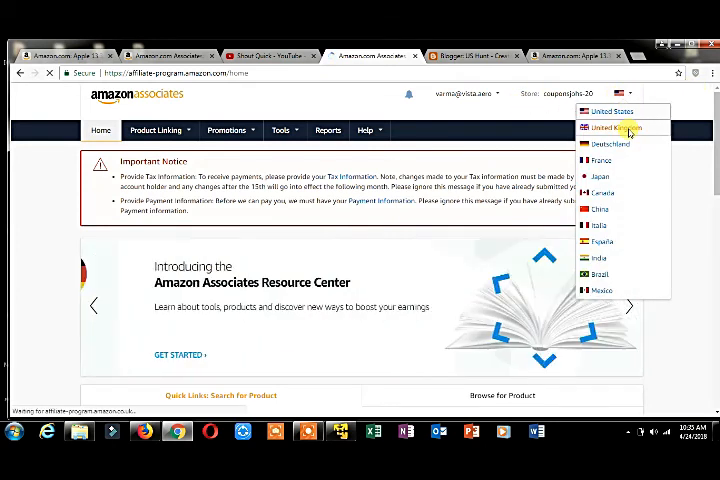
pyautogui.click(606, 128)
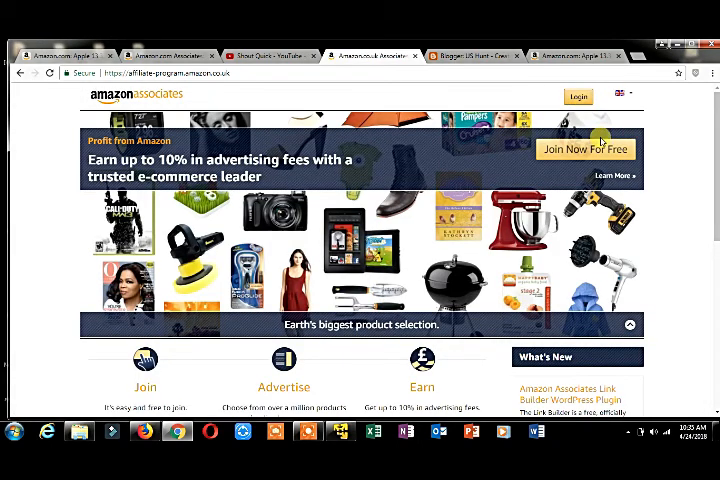
pyautogui.click(622, 92)
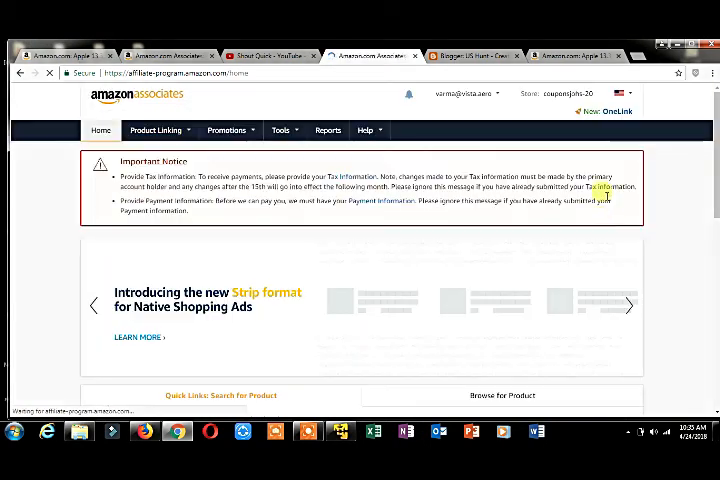
pyautogui.moveTo(366, 268)
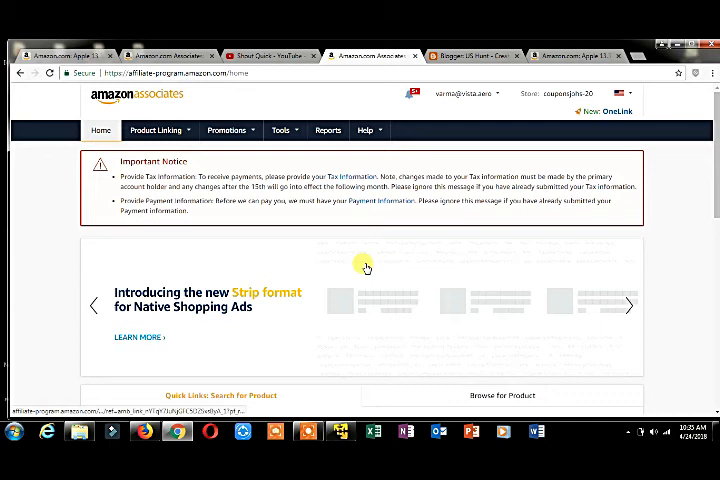